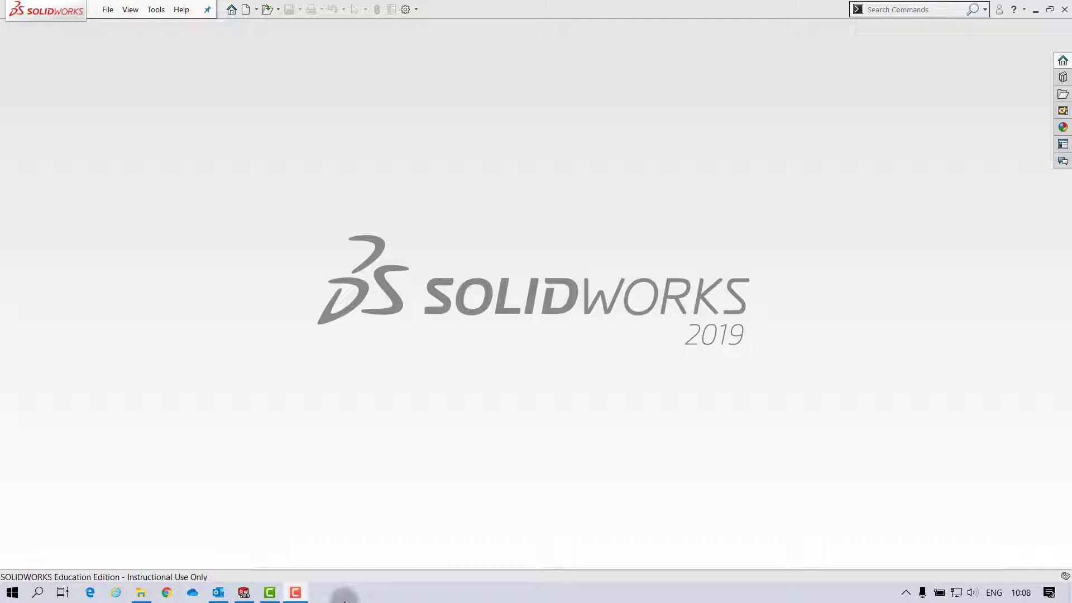
mouse_move(256, 15)
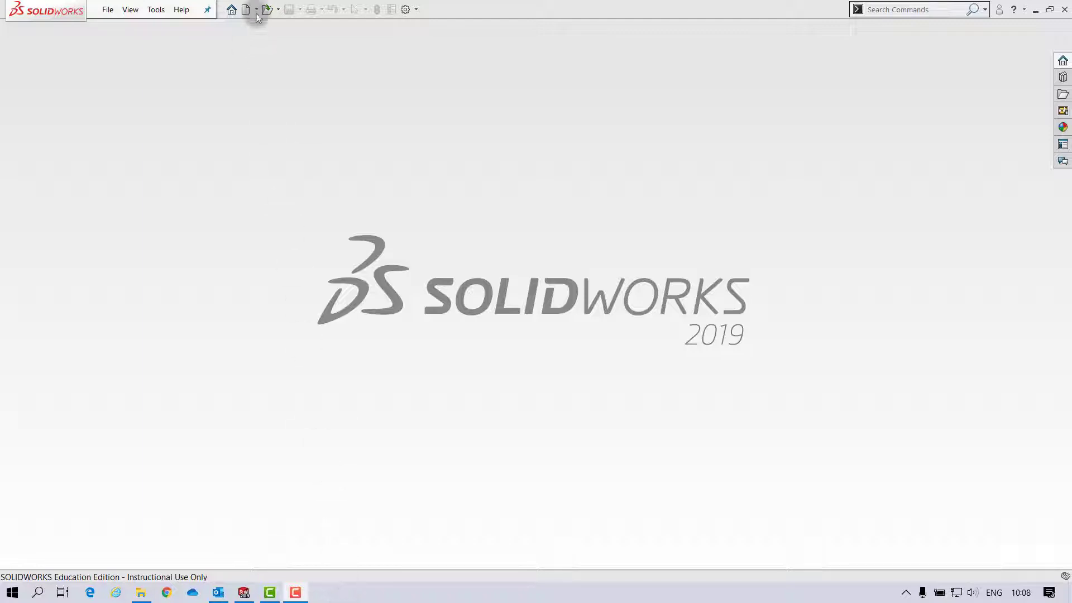
mouse_move(244, 9)
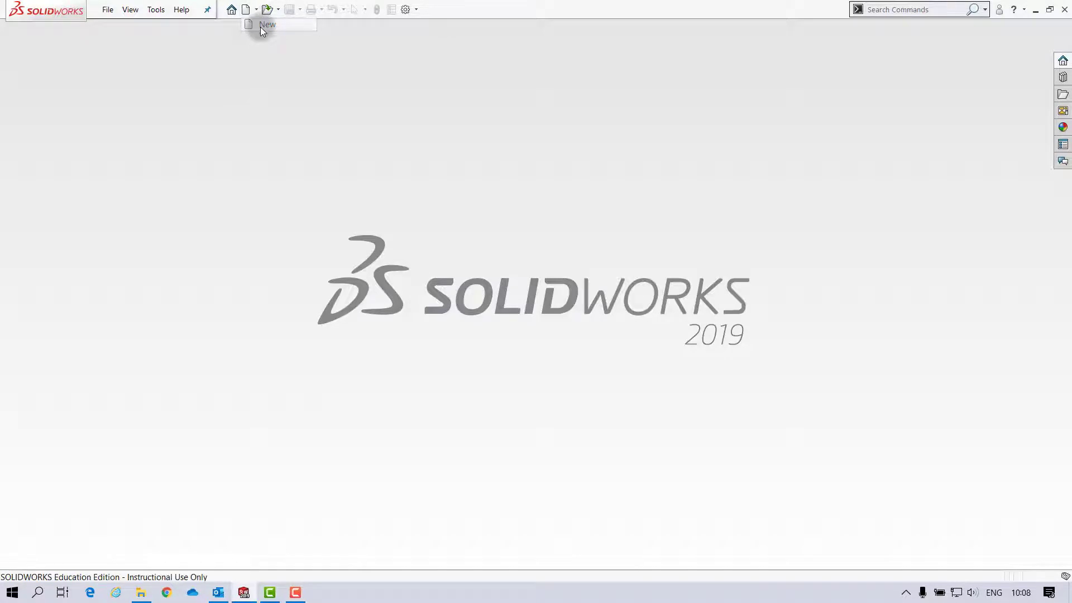
Start a new document using the Assembly_MM millimetre template.
left_click(266, 24)
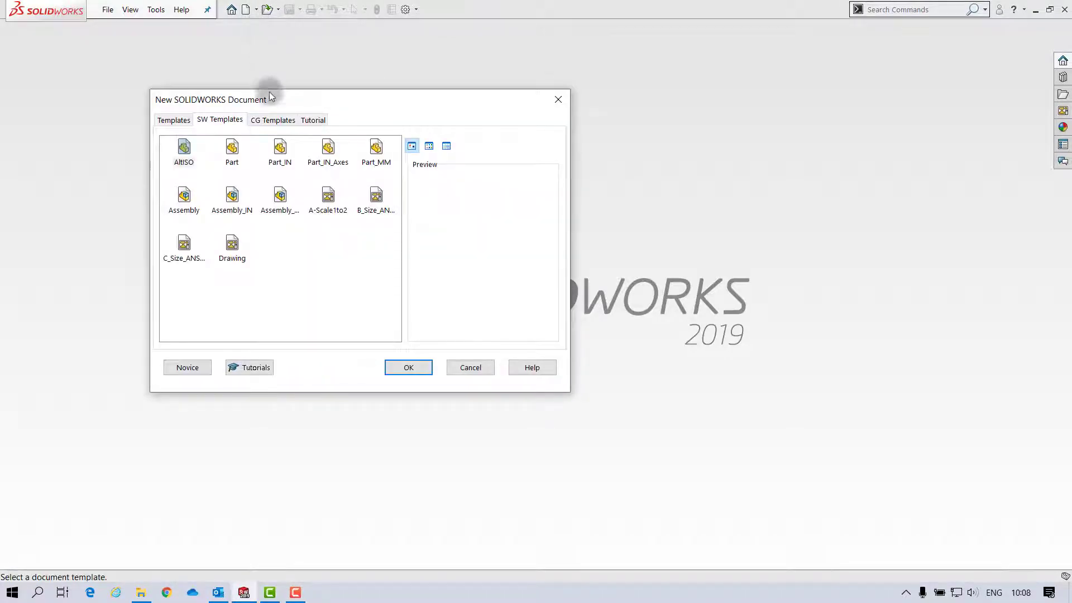
left_click(280, 197)
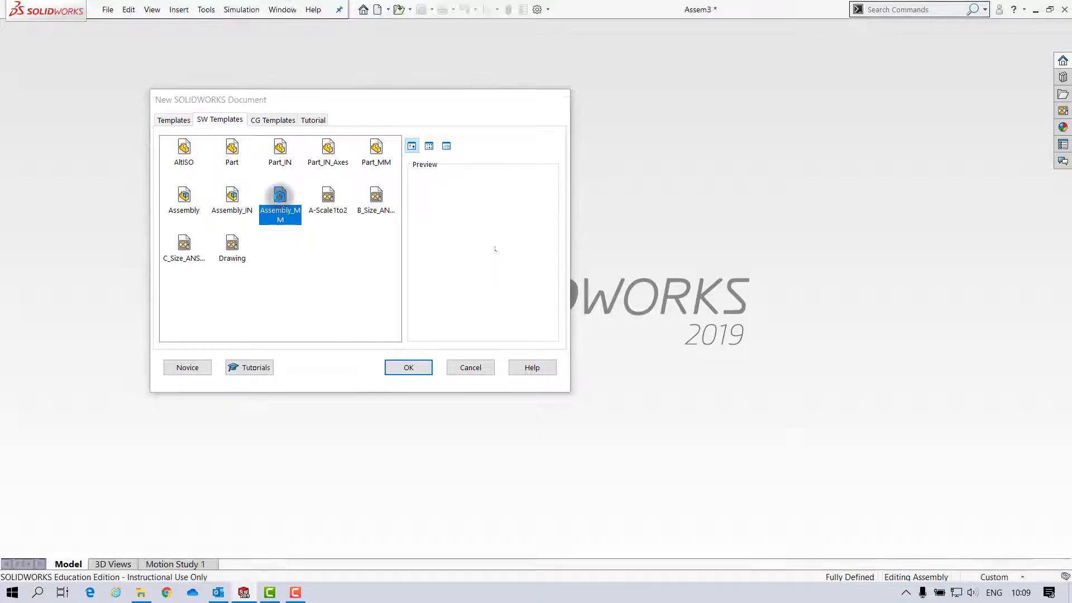
Insert RectBase.SLDPRT from the Mates folder as the fixed first component at the origin.
left_click(408, 367)
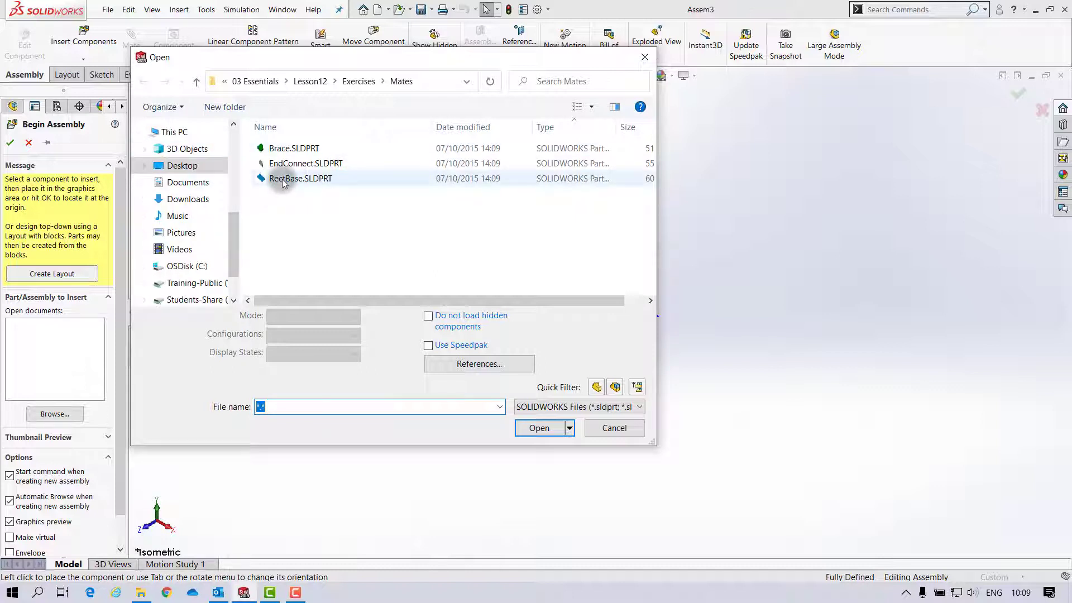
left_click(300, 179)
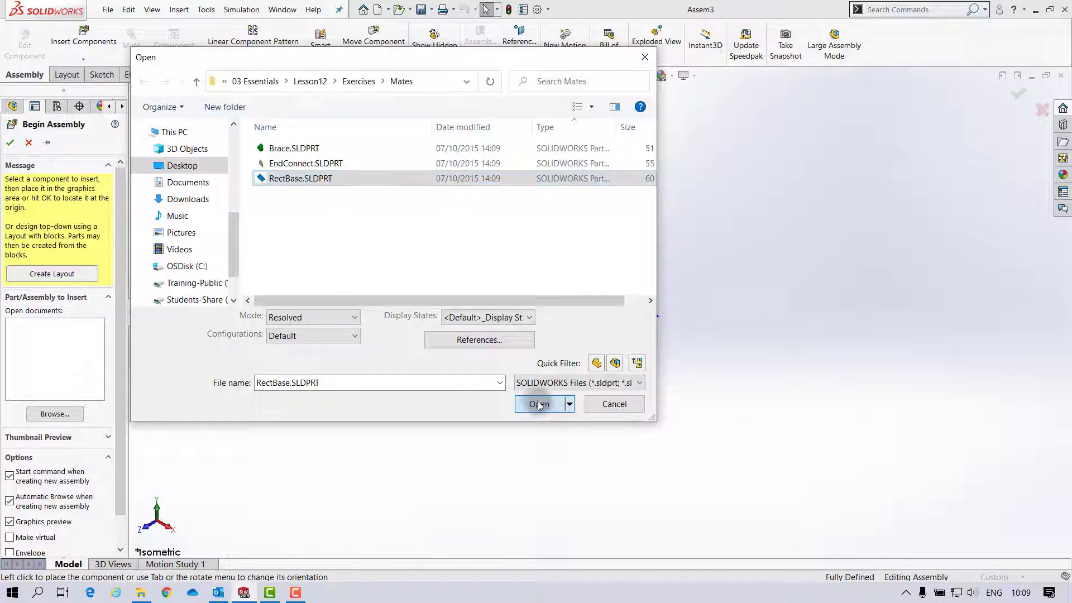
left_click(539, 405)
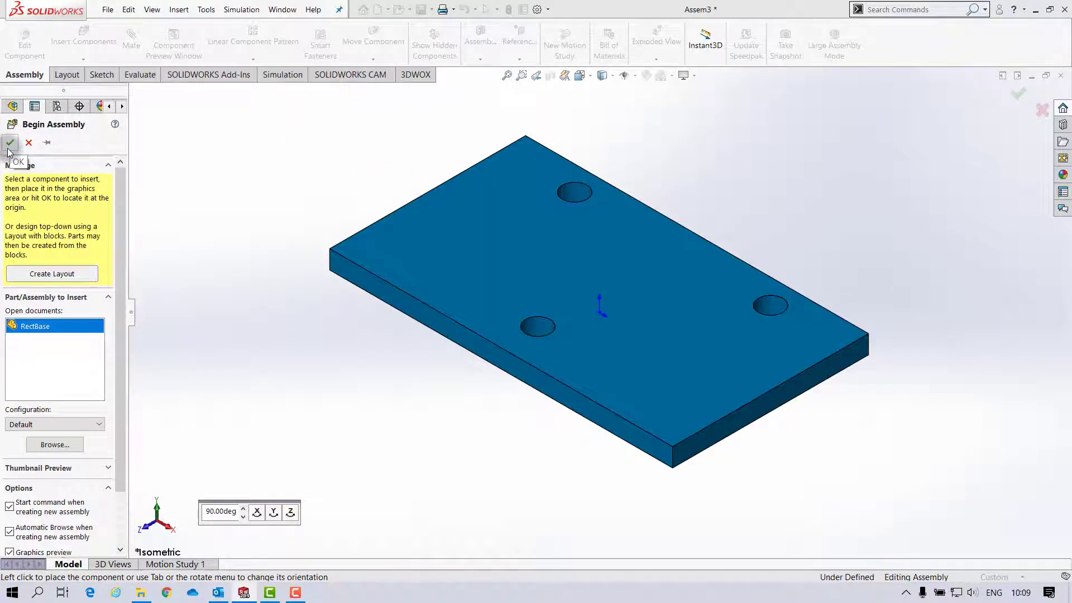
scroll("down", 3)
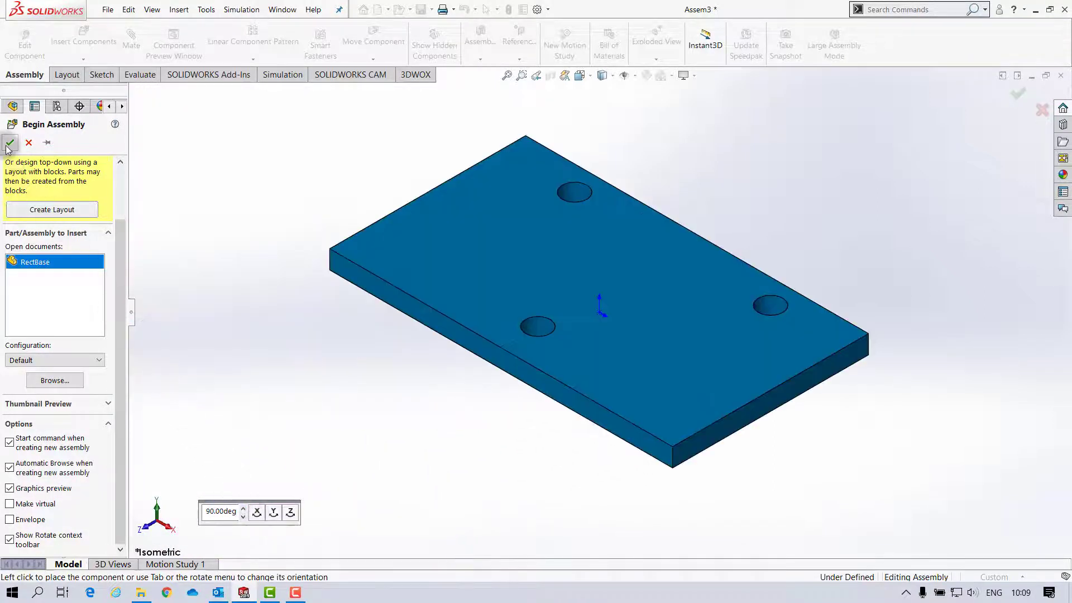
left_click(10, 143)
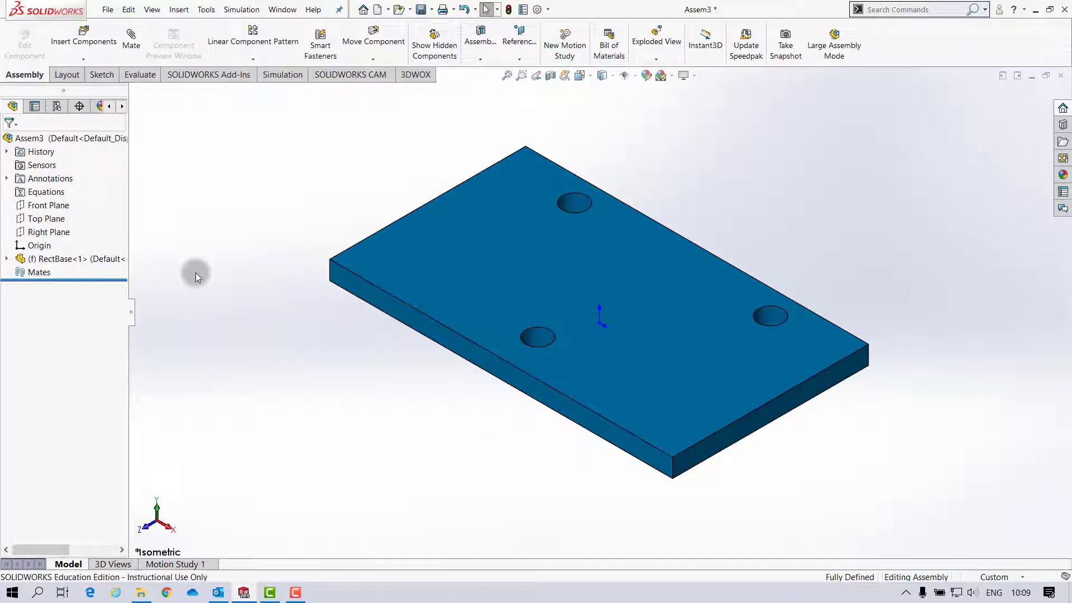
mouse_move(83, 41)
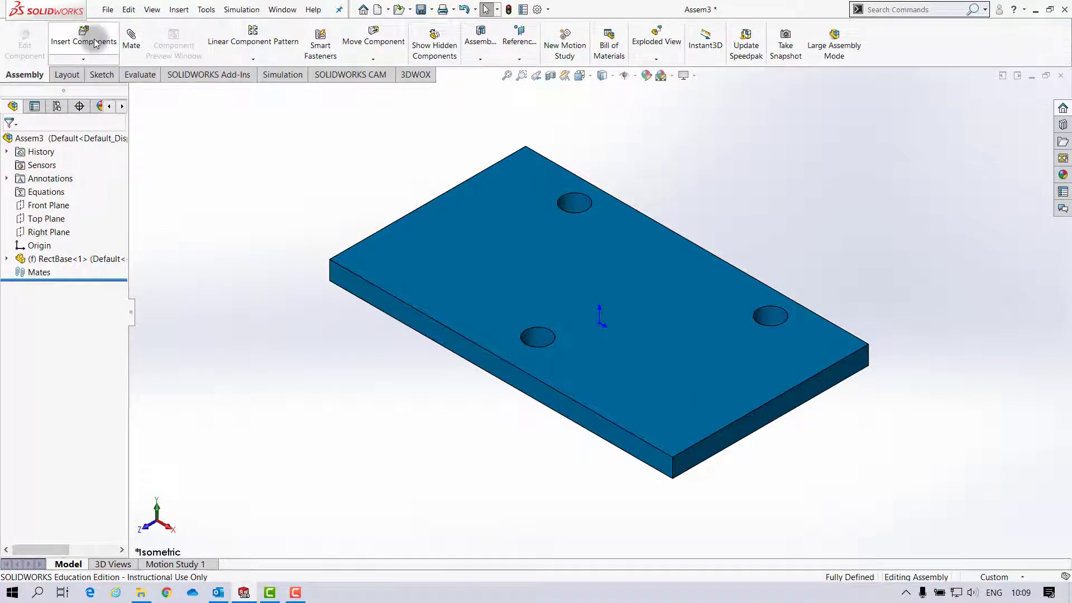
mouse_move(83, 40)
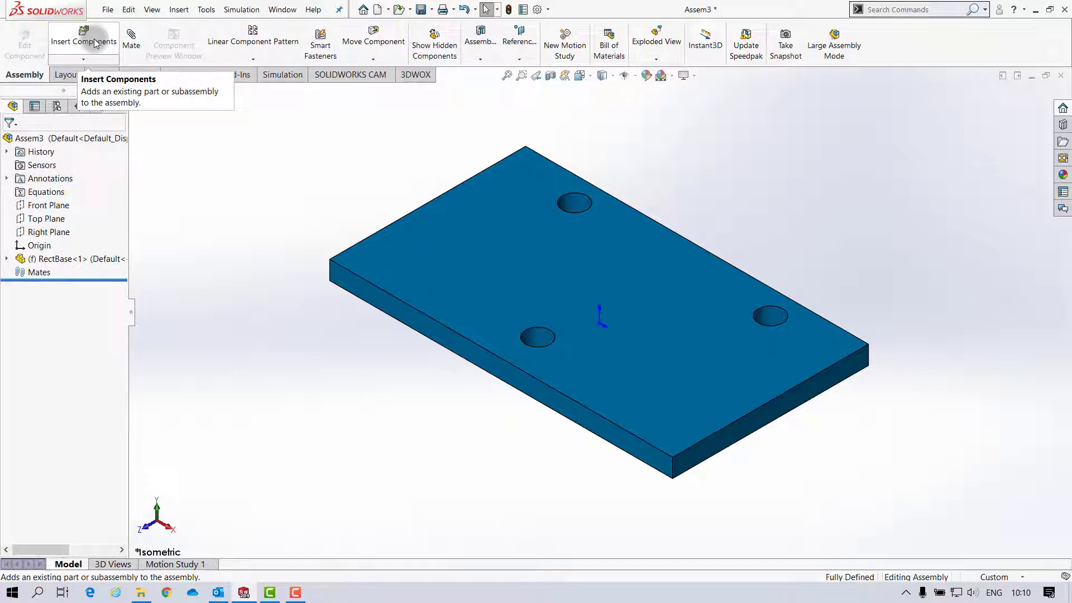
Drag Brace.SLDPRT and EndConnect.SLDPRT from the Mates folder into the assembly, then close Explorer.
left_click(83, 41)
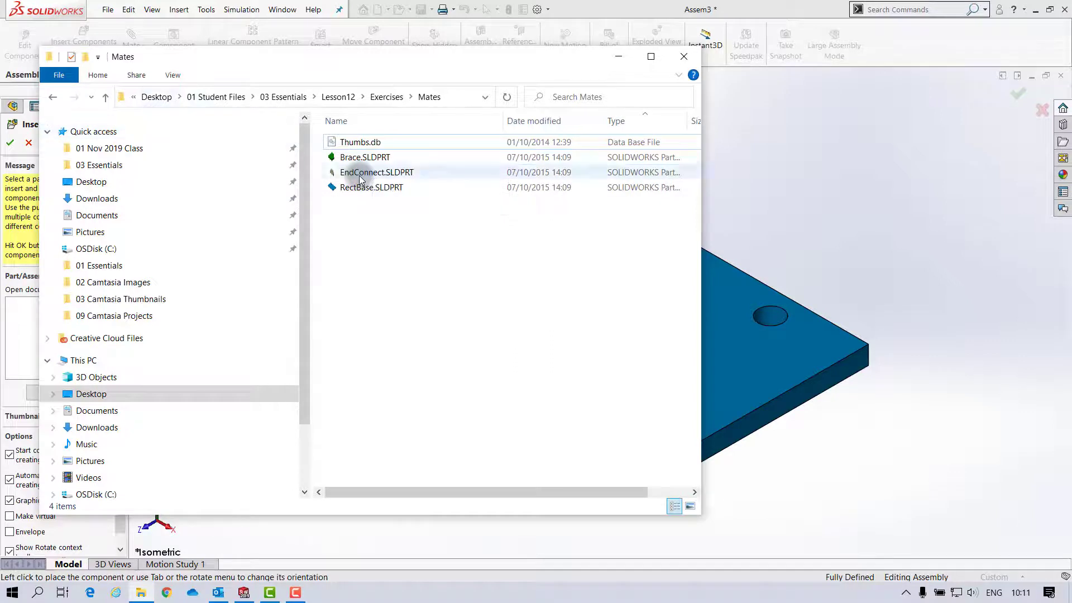
mouse_move(366, 162)
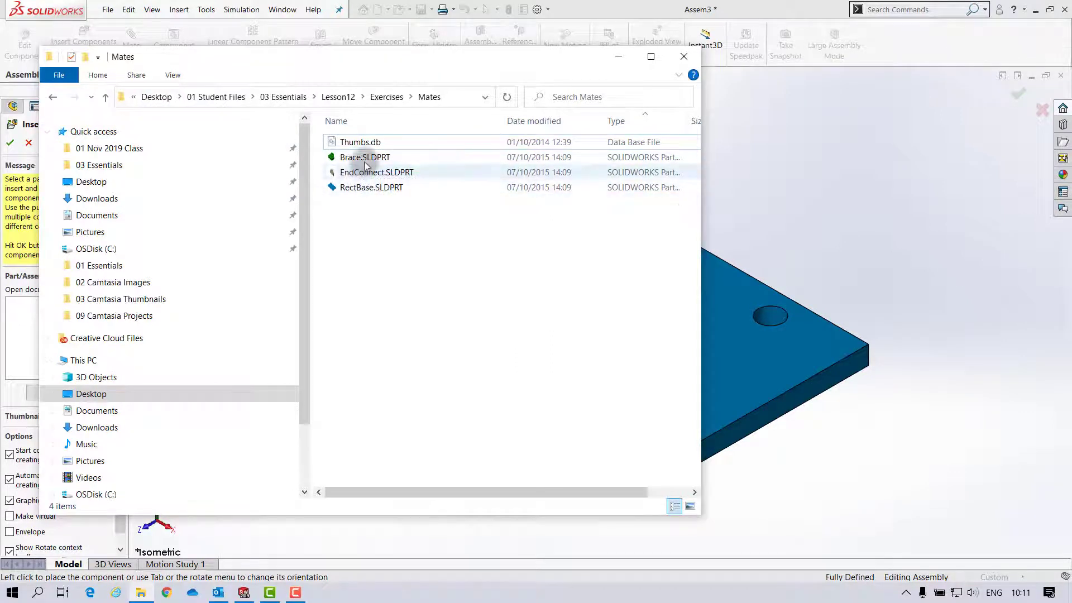
left_click(365, 157)
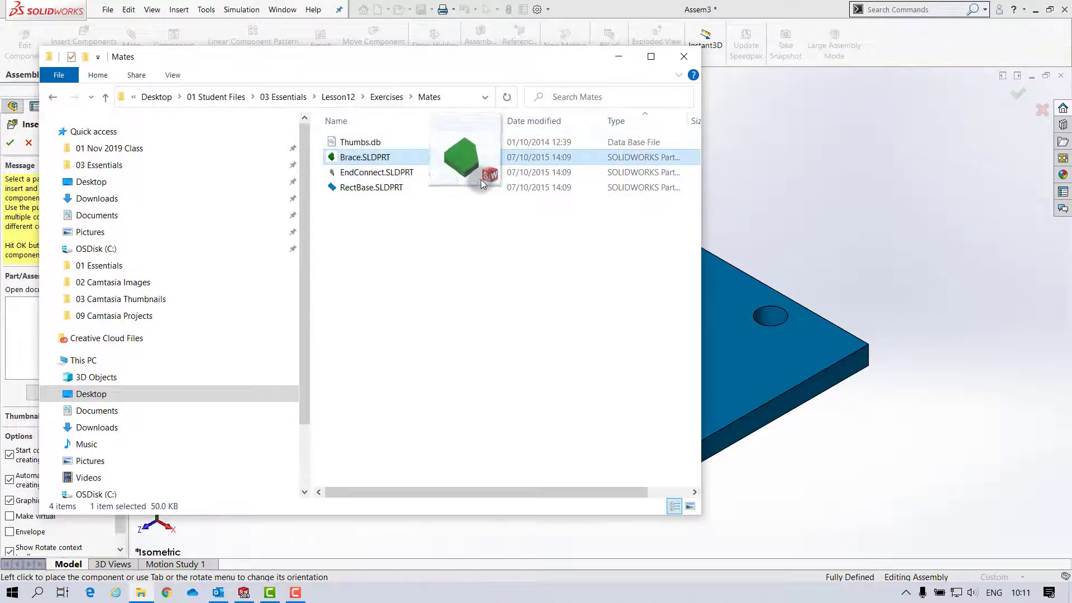
double_click(365, 157)
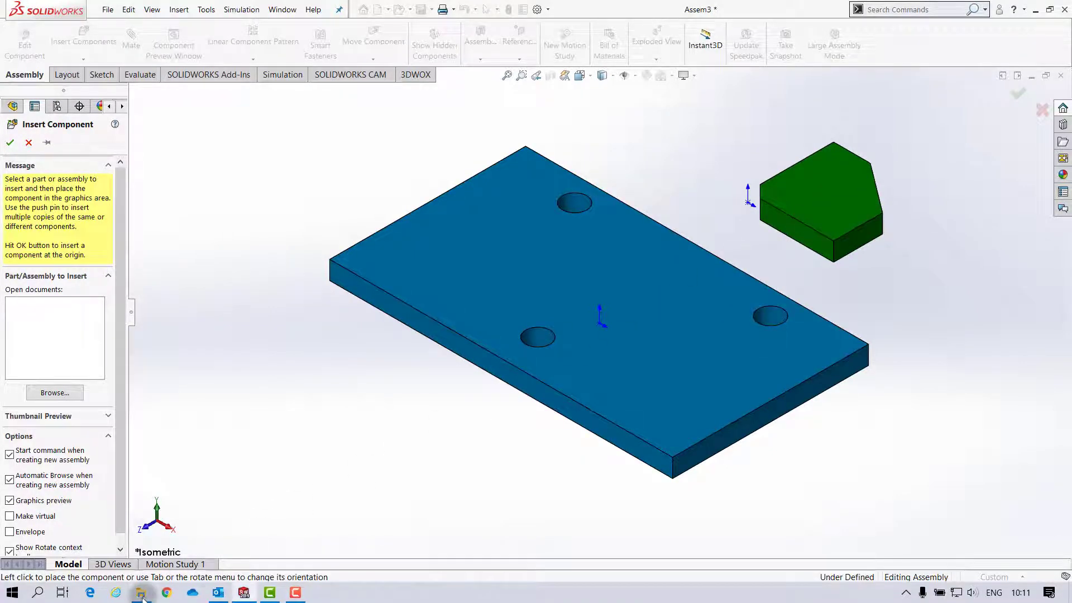
left_click(54, 392)
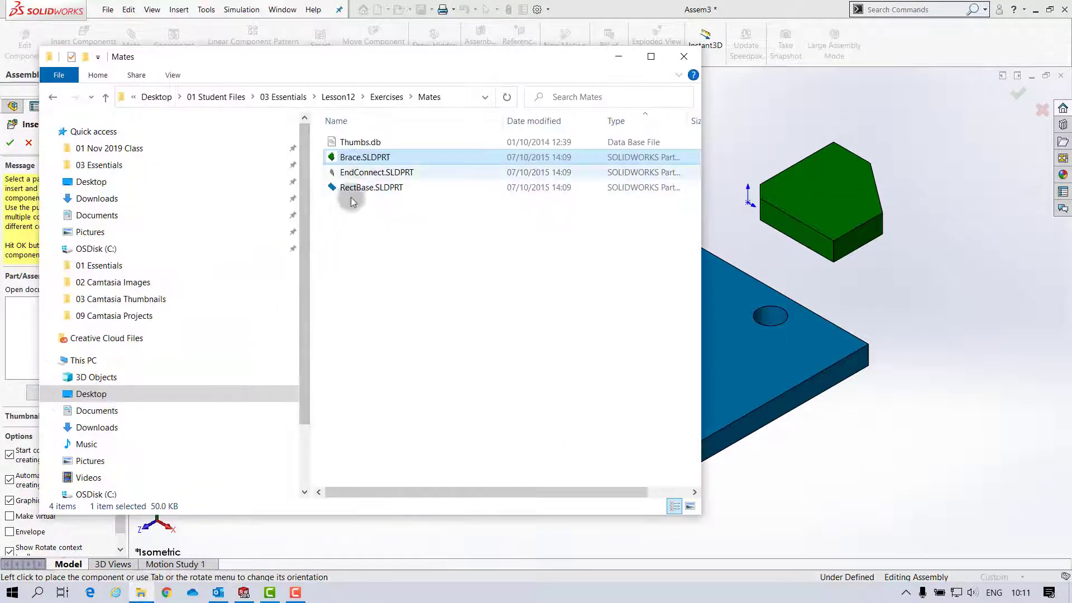
left_click(376, 172)
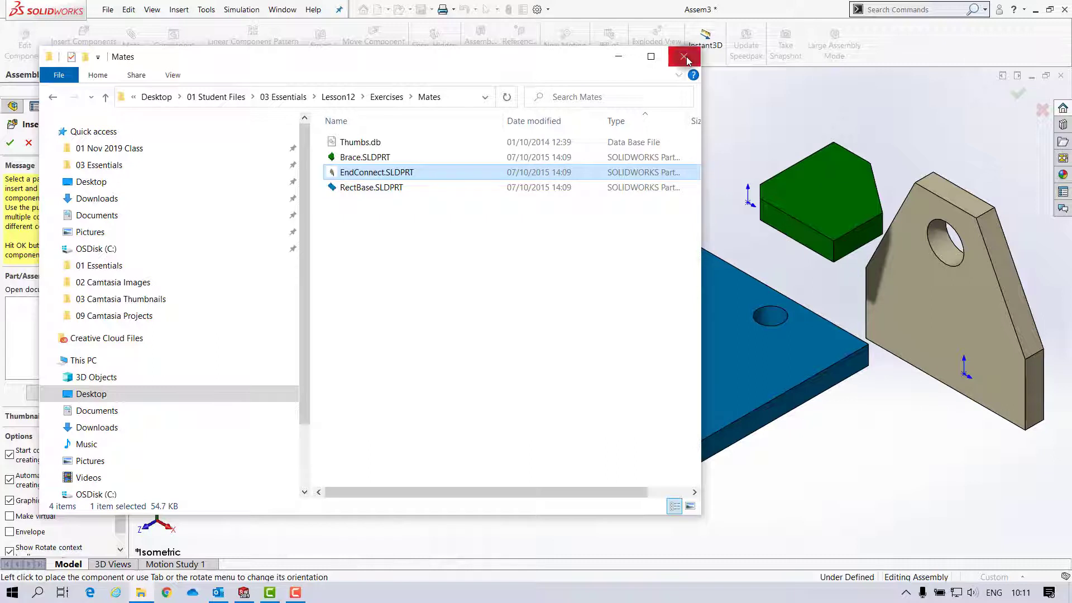
left_click(684, 57)
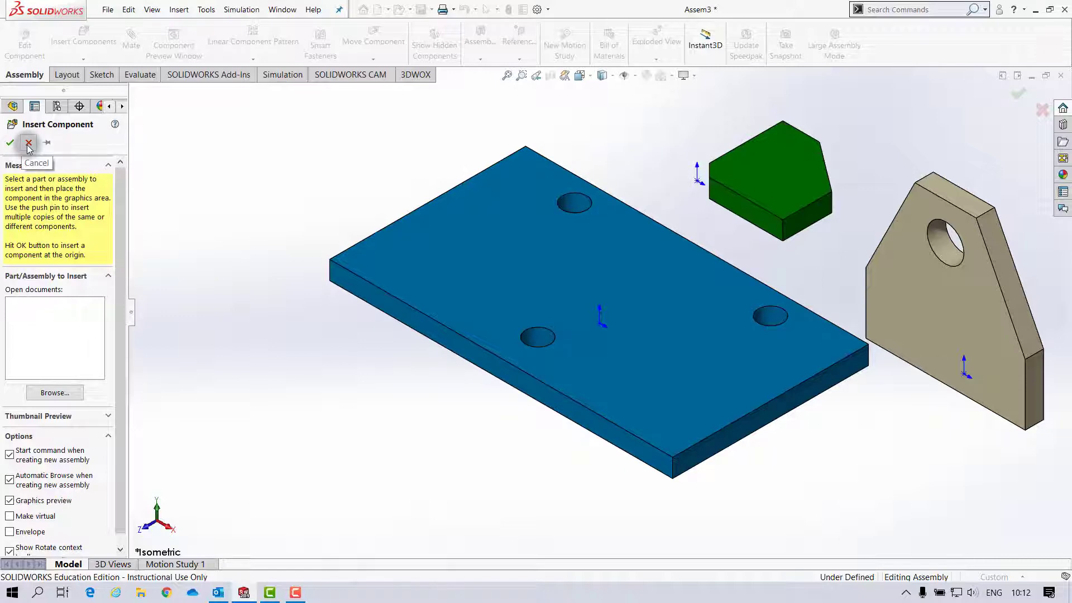
Place second copies of the brace and end-connect bracket and spread them around the base plate.
left_click(28, 143)
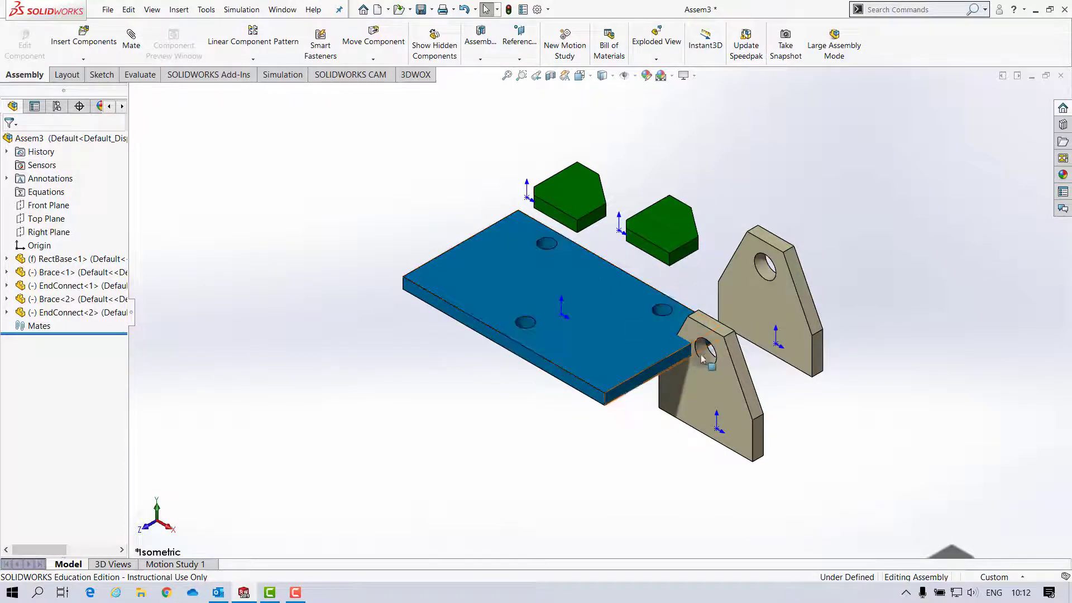
left_click(571, 195)
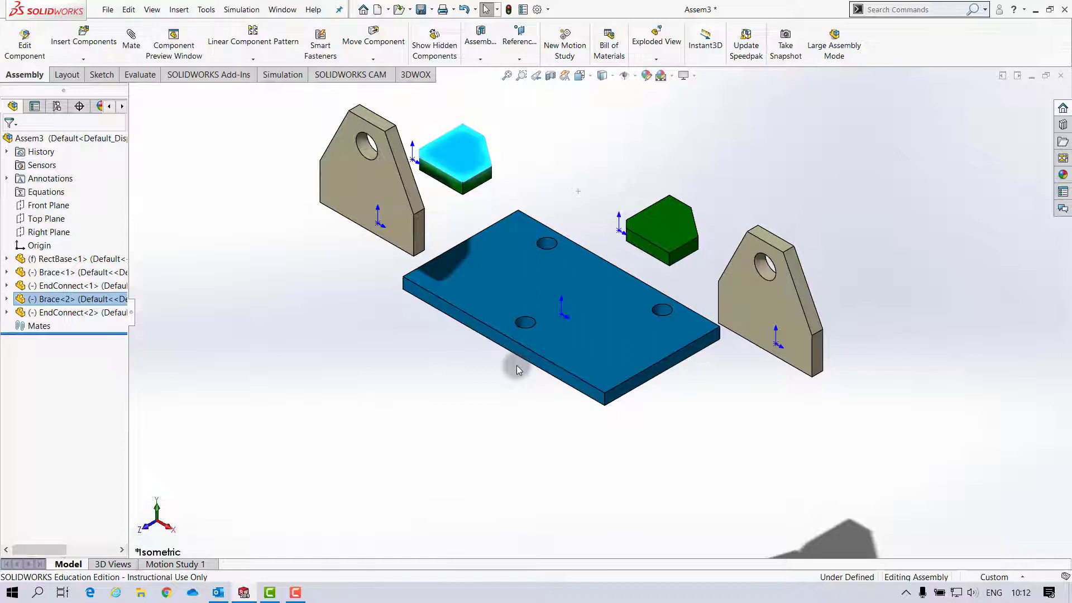
left_click(759, 301)
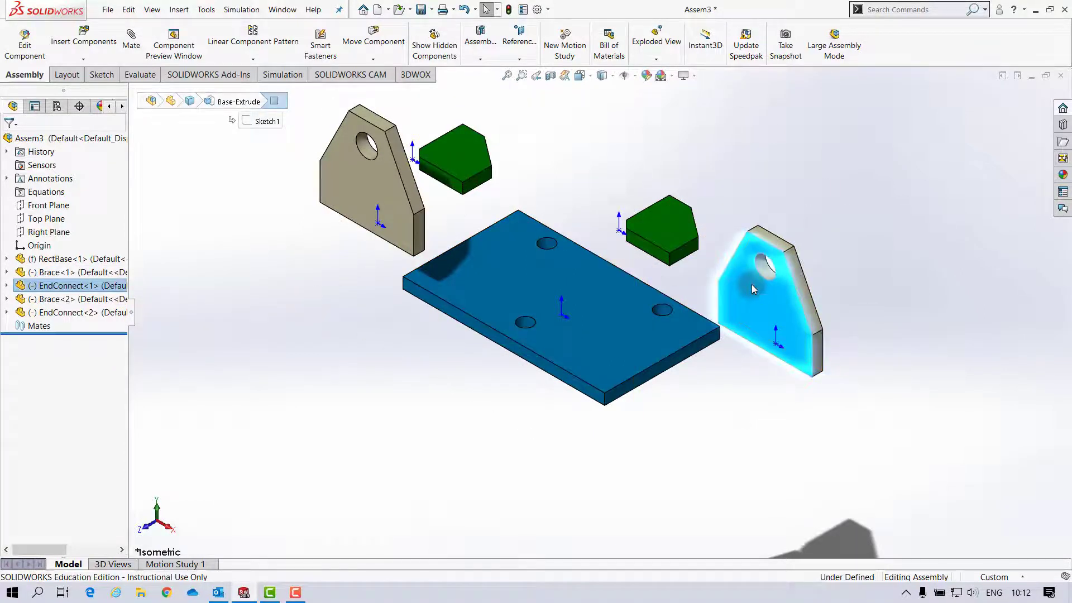
mouse_move(862, 256)
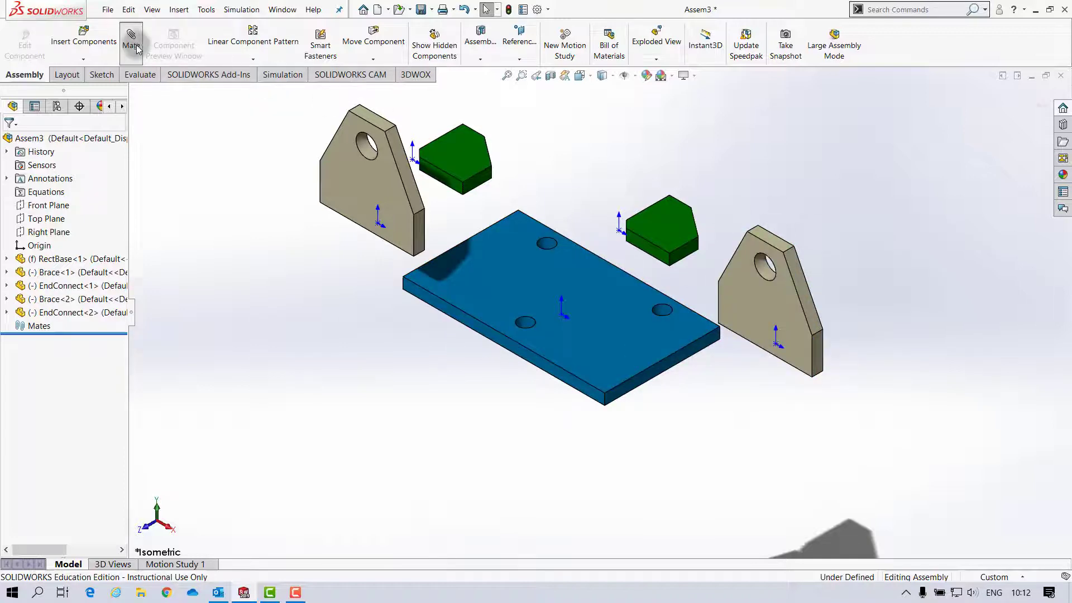
Add a Coincident mate seating one bracket's bottom face on the base plate's top face.
left_click(130, 41)
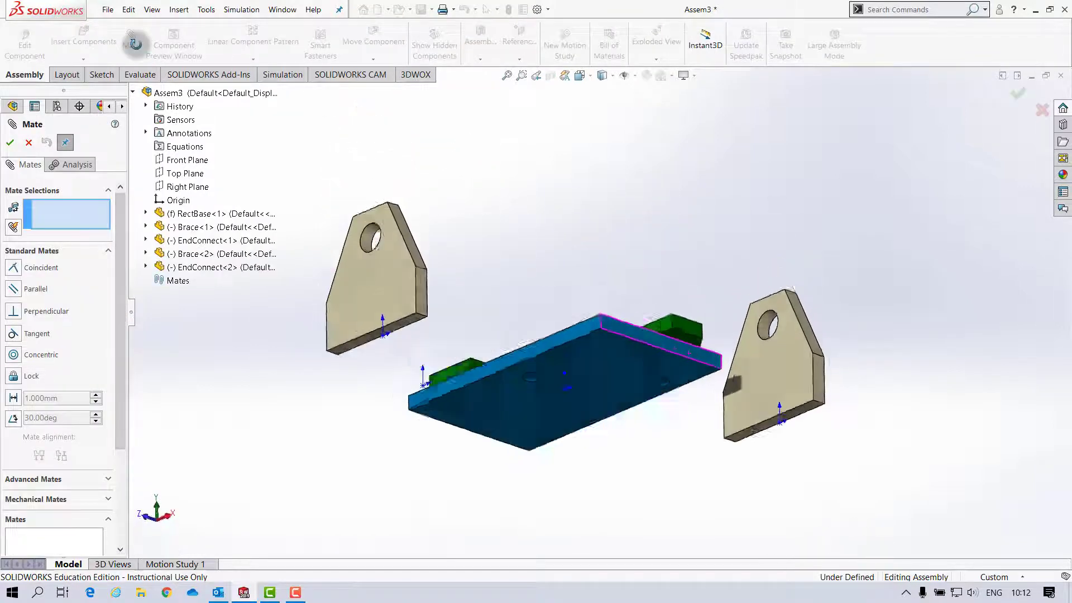
left_click(758, 390)
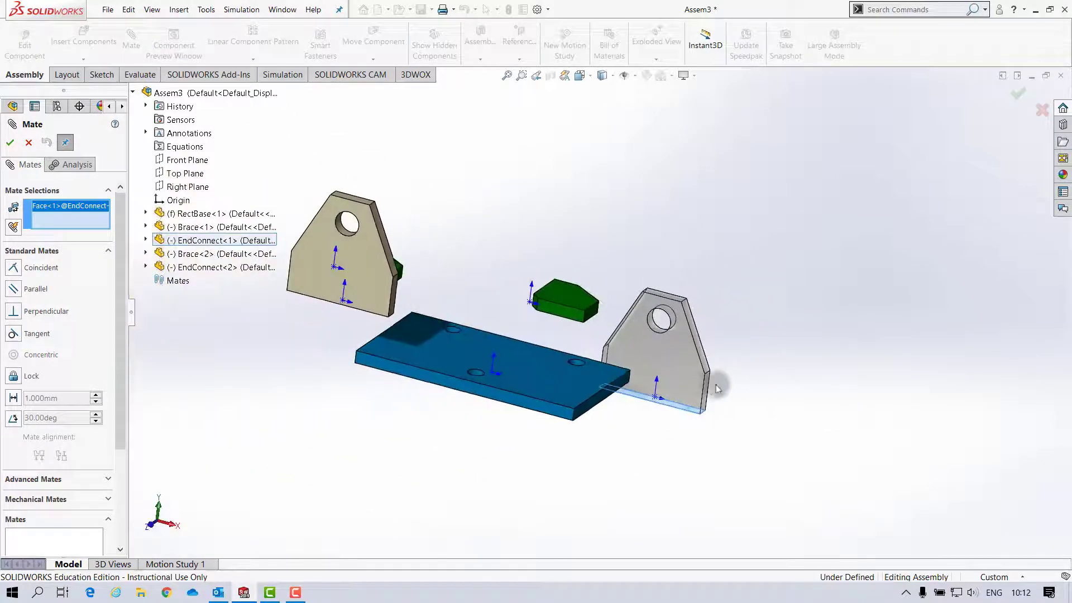
left_click(513, 349)
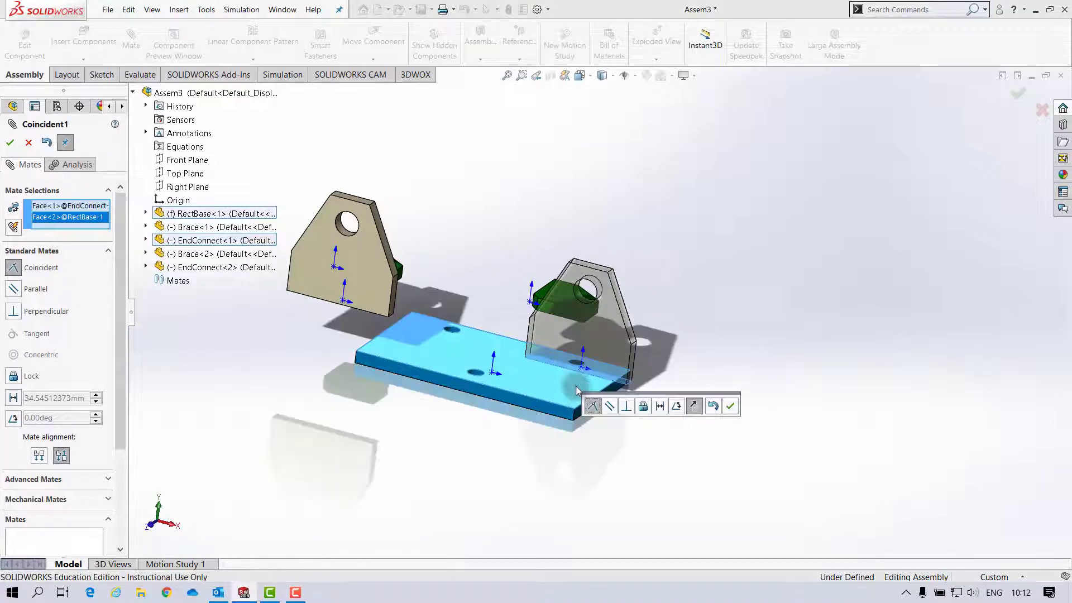
mouse_move(594, 405)
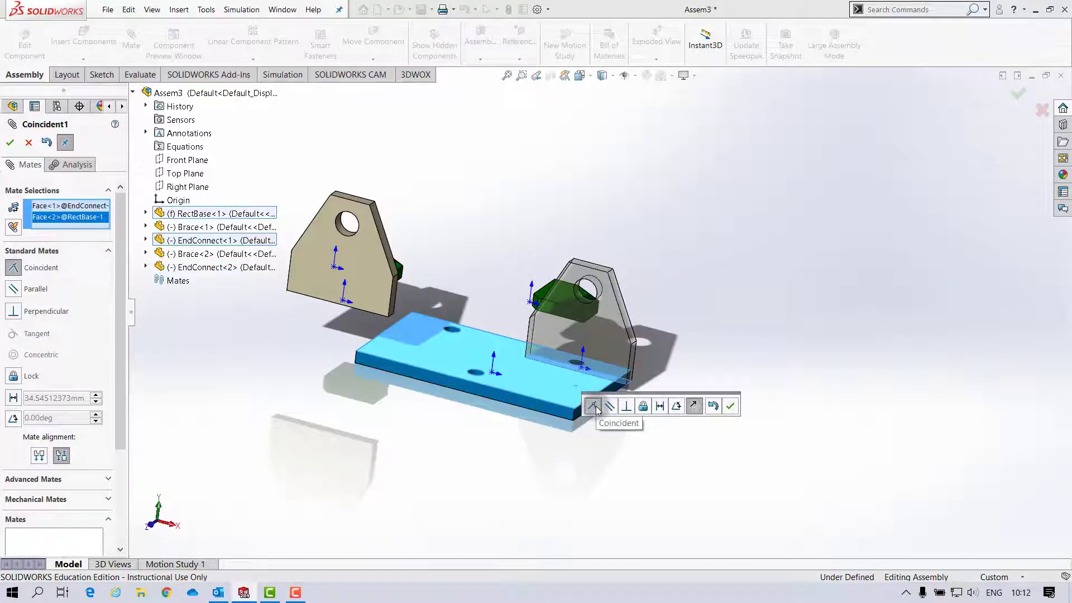
mouse_move(732, 406)
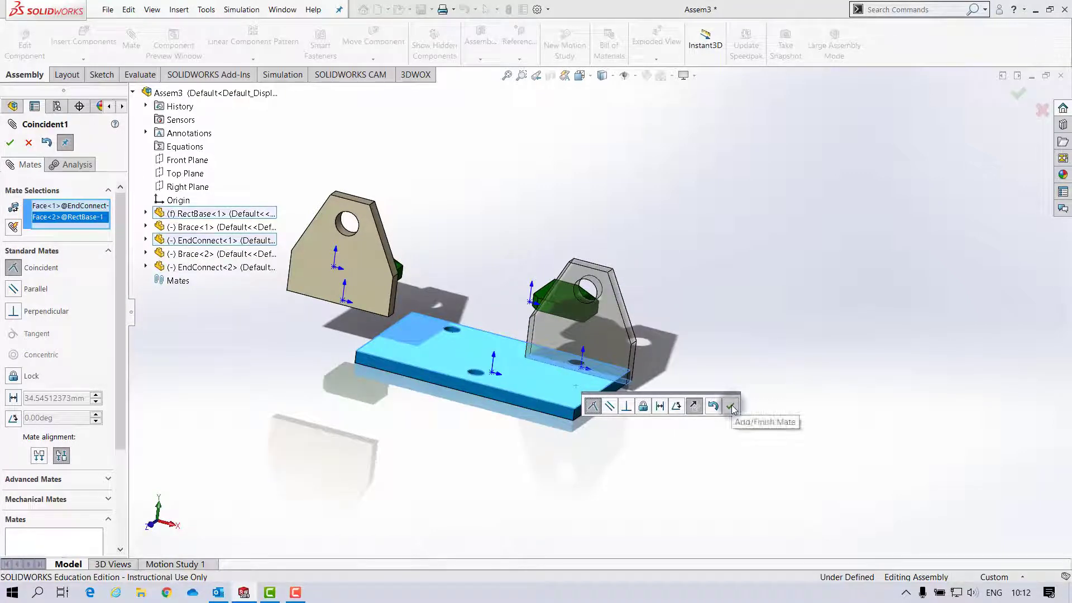
left_click(731, 406)
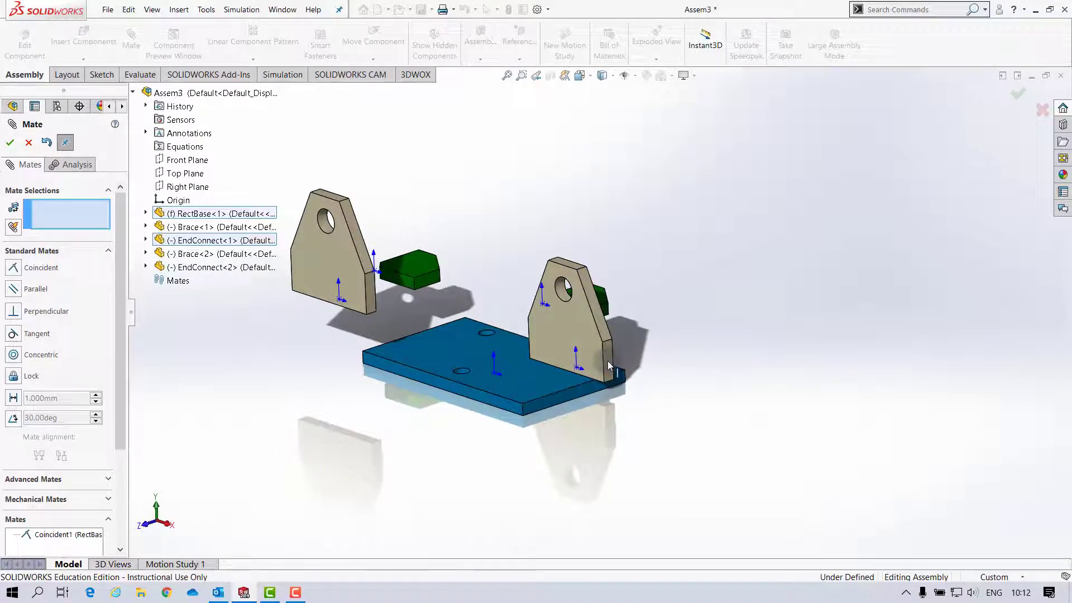
Add a second Coincident mate with flipped alignment to stand the bracket upright, then pick faces for a third.
left_click(607, 369)
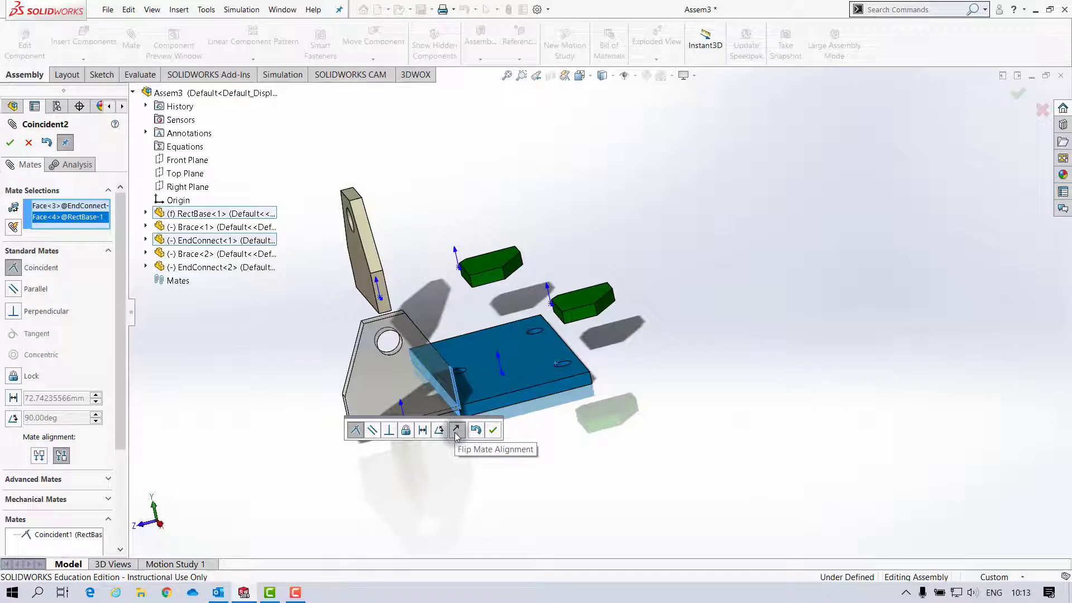
left_click(457, 430)
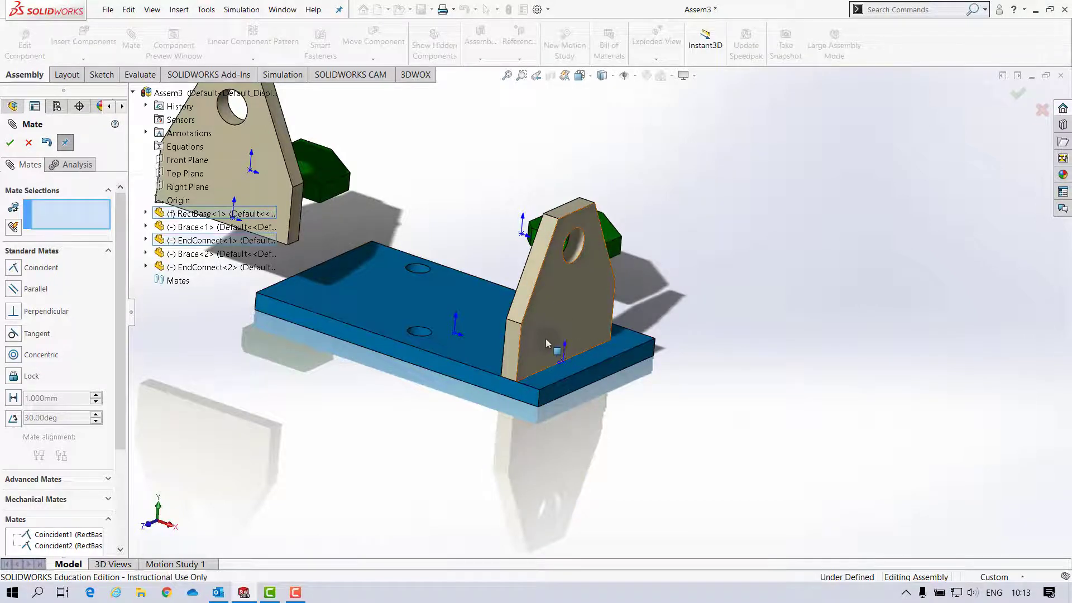
left_click(554, 322)
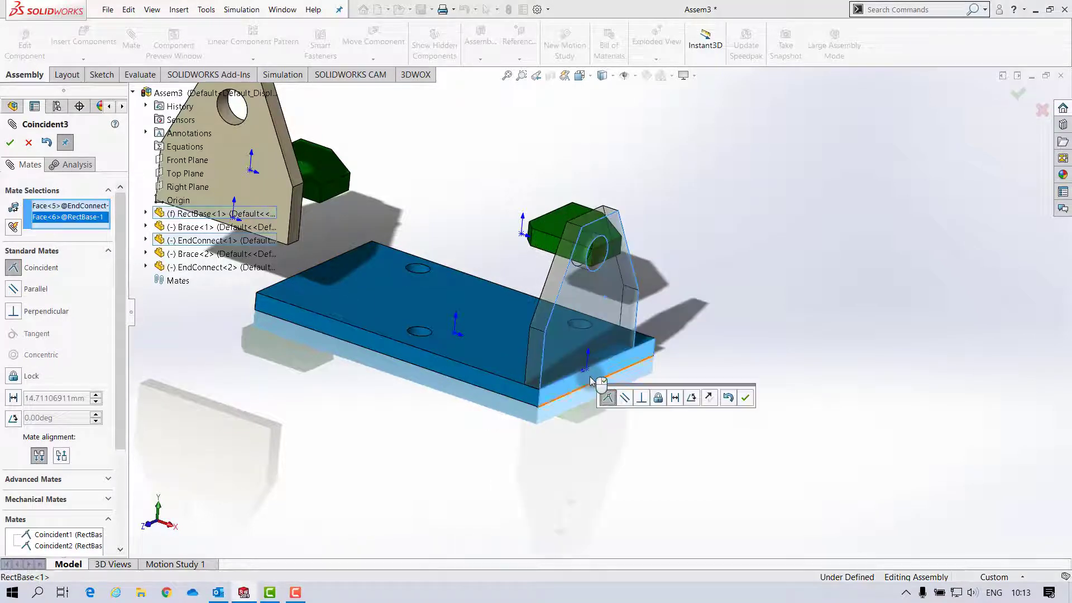
mouse_move(674, 397)
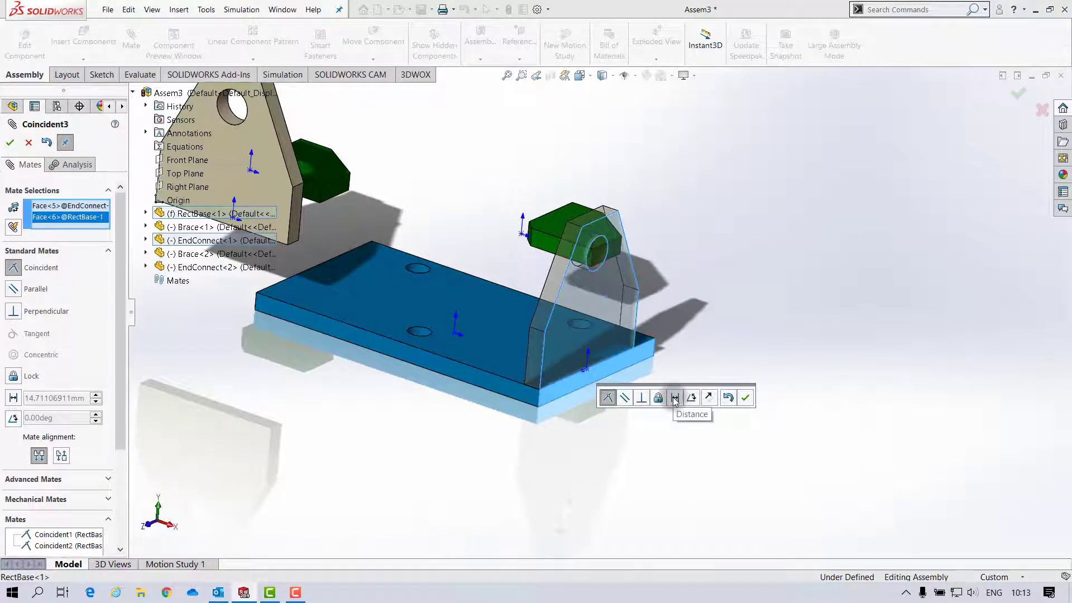
Hold the bracket 10 mm from the plate's end face with a Distance mate.
left_click(674, 397)
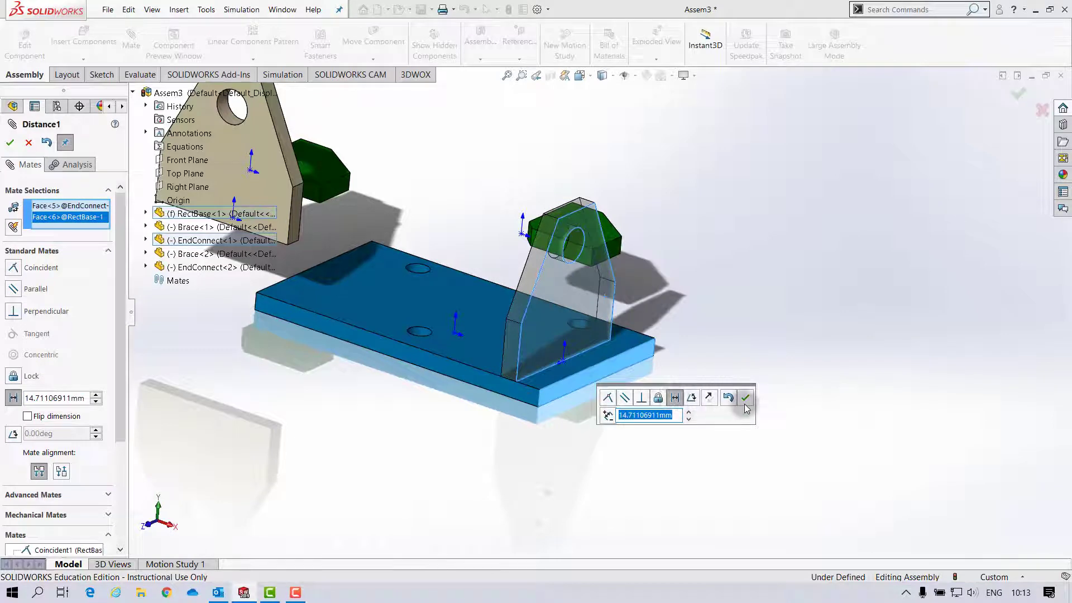
type("10.000mm")
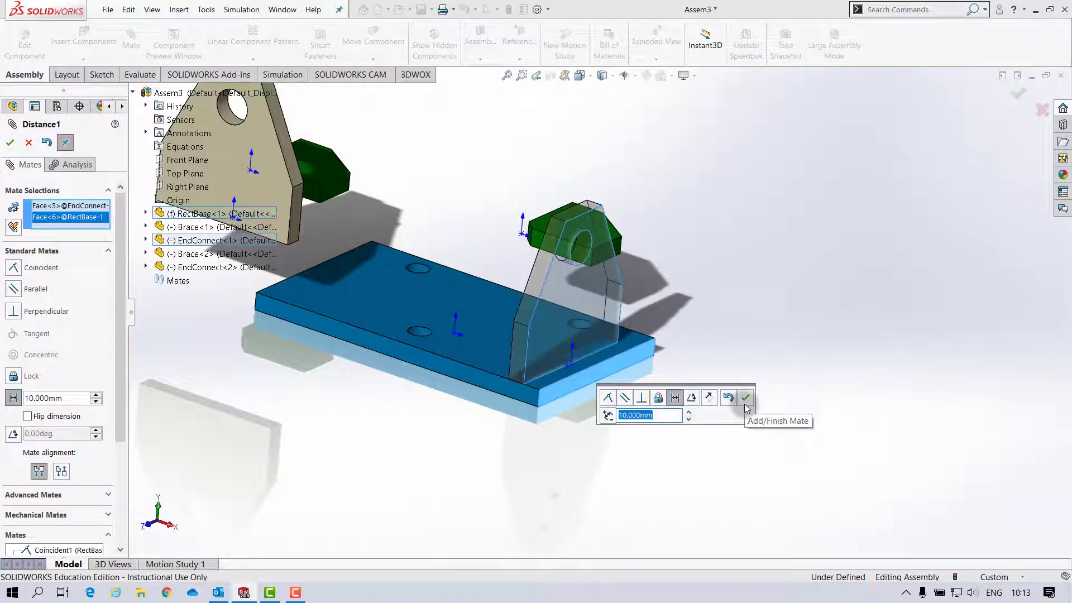
left_click(745, 398)
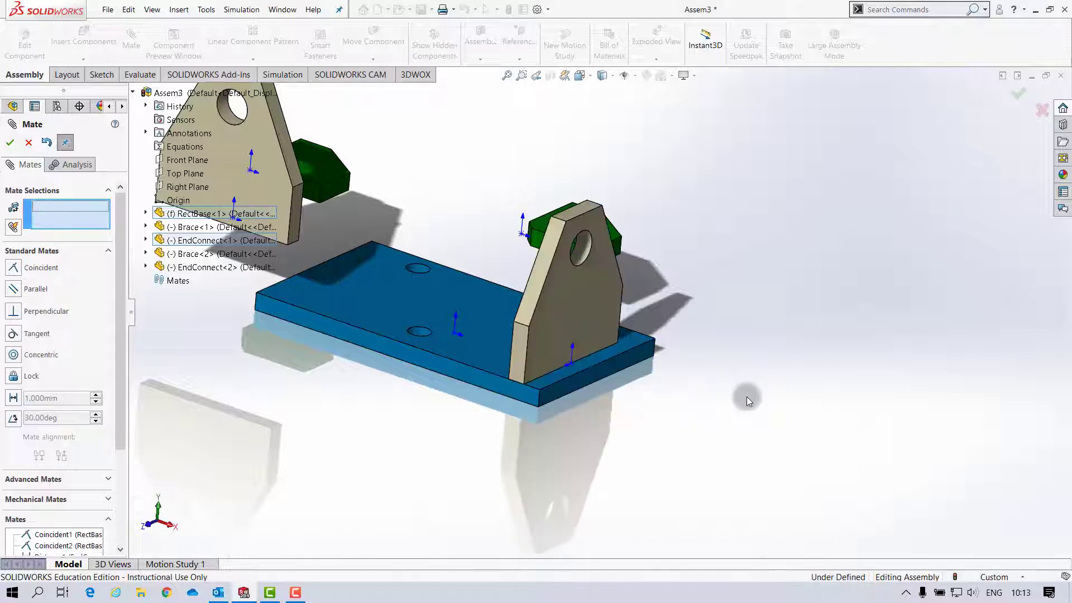
mouse_move(420, 429)
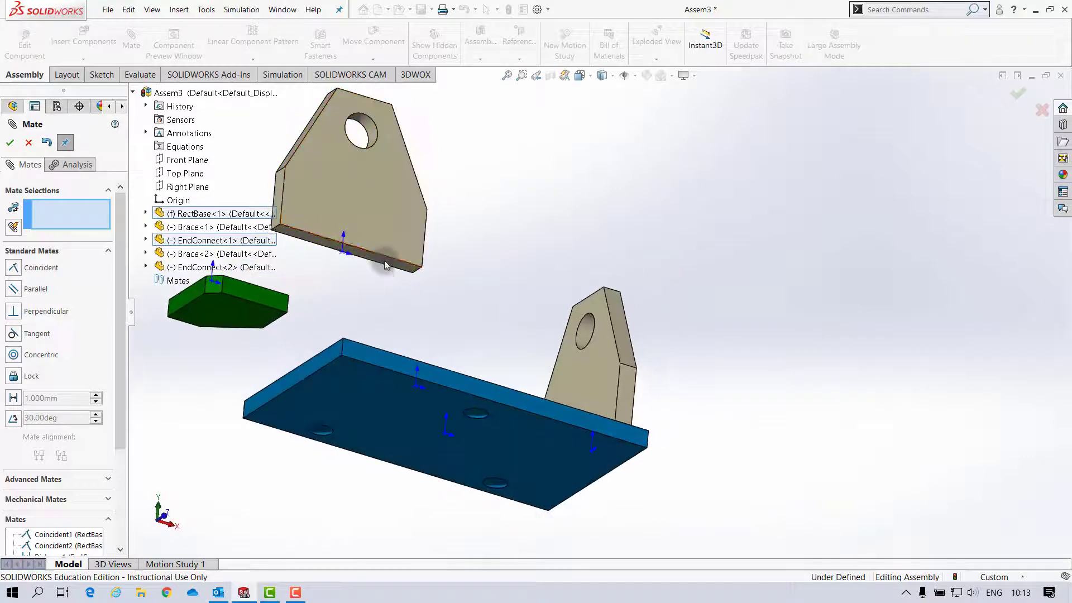
Seat the second bracket's bottom face on the plate and select both brackets' inner faces.
left_click(380, 260)
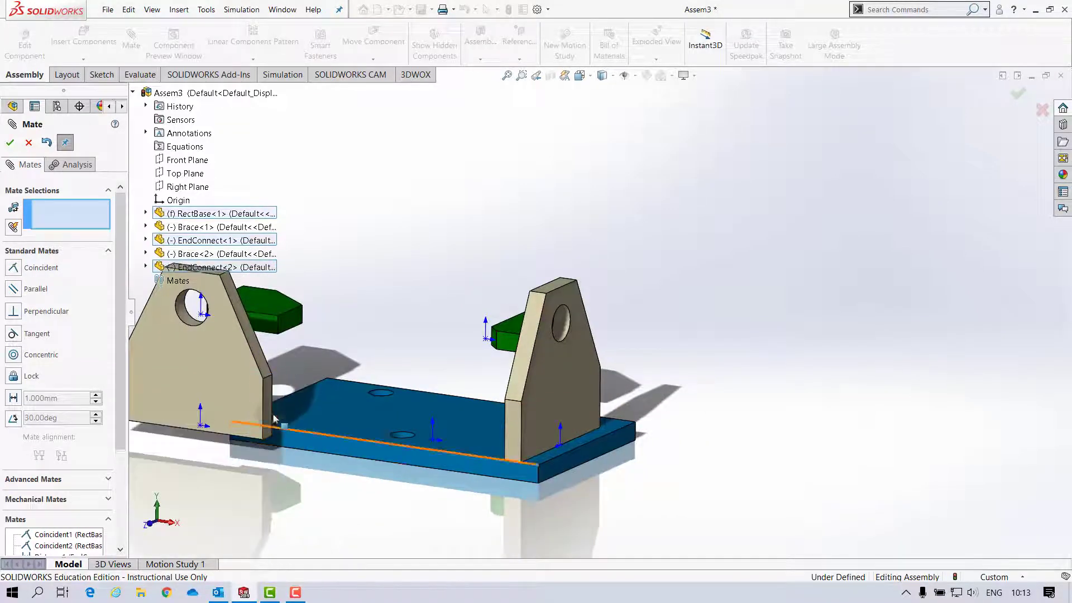
left_click(376, 411)
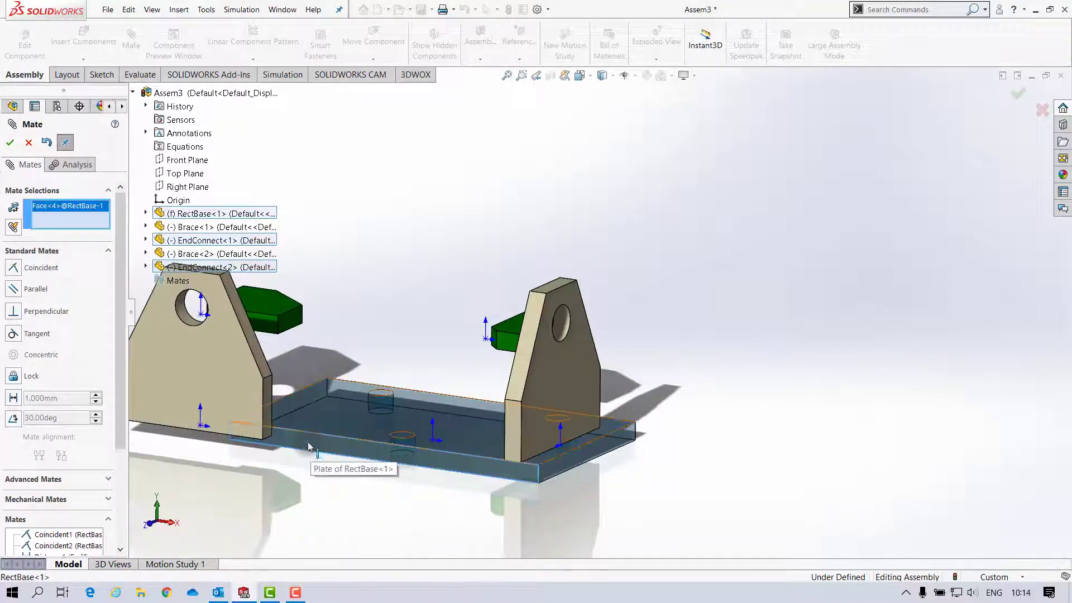
left_click(308, 445)
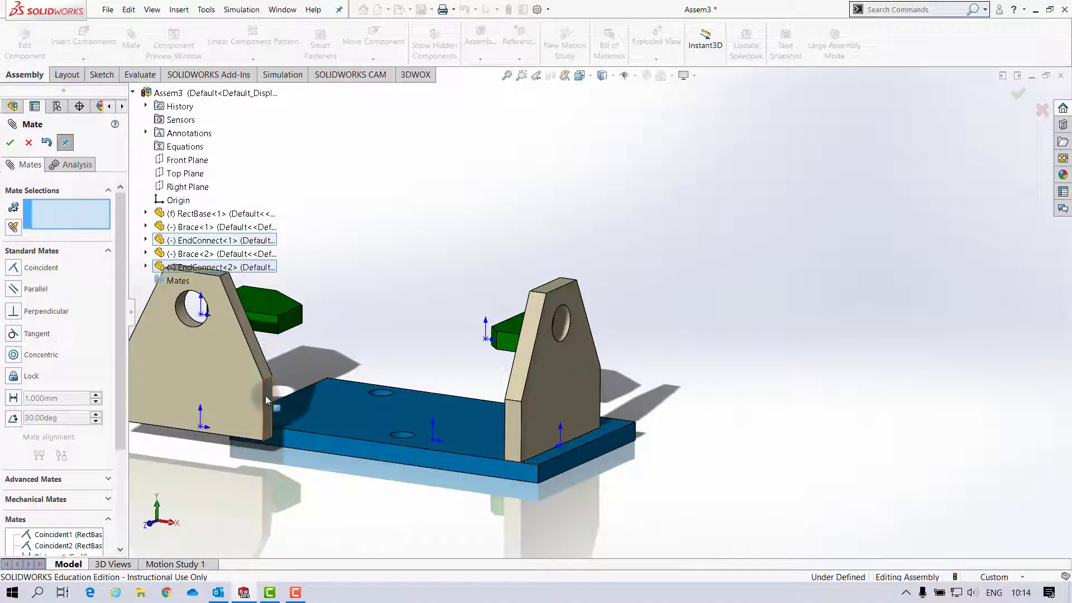
left_click(270, 403)
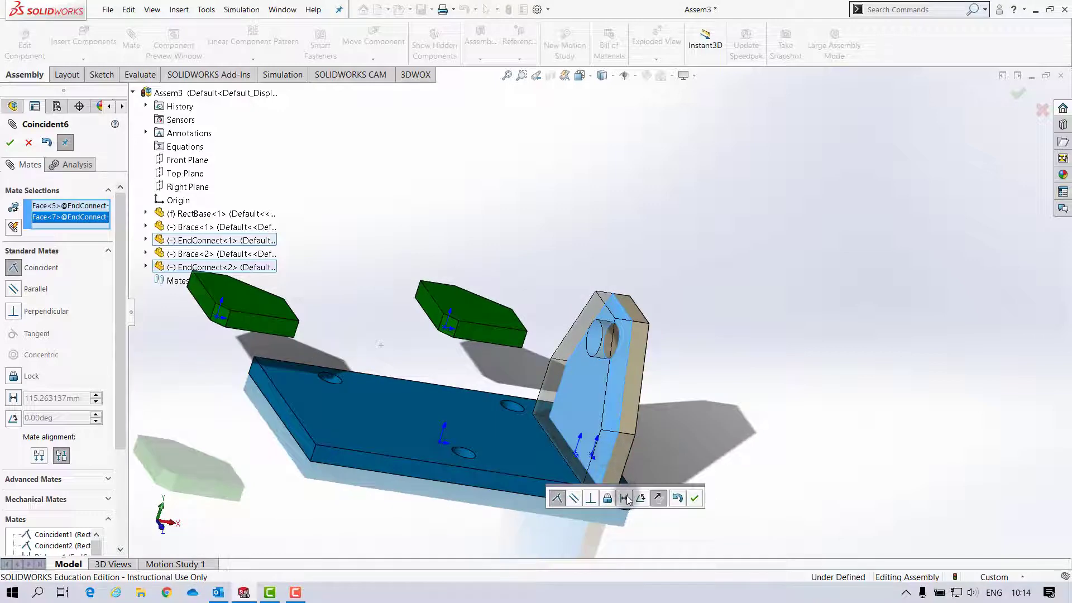
Space the two brackets 135 mm apart with a Distance mate.
left_click(623, 498)
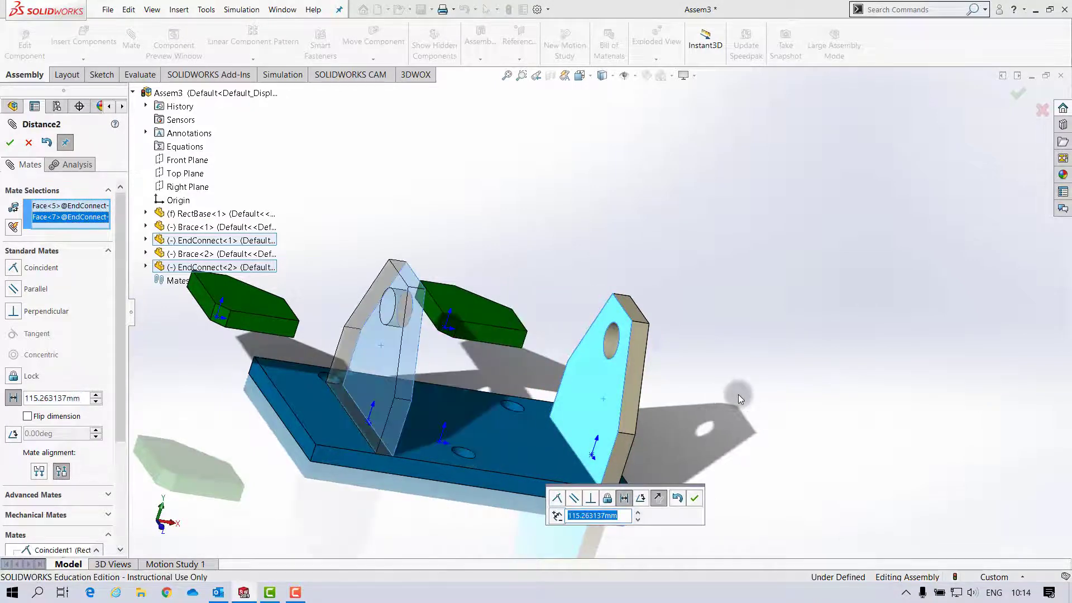
type("135.000mm")
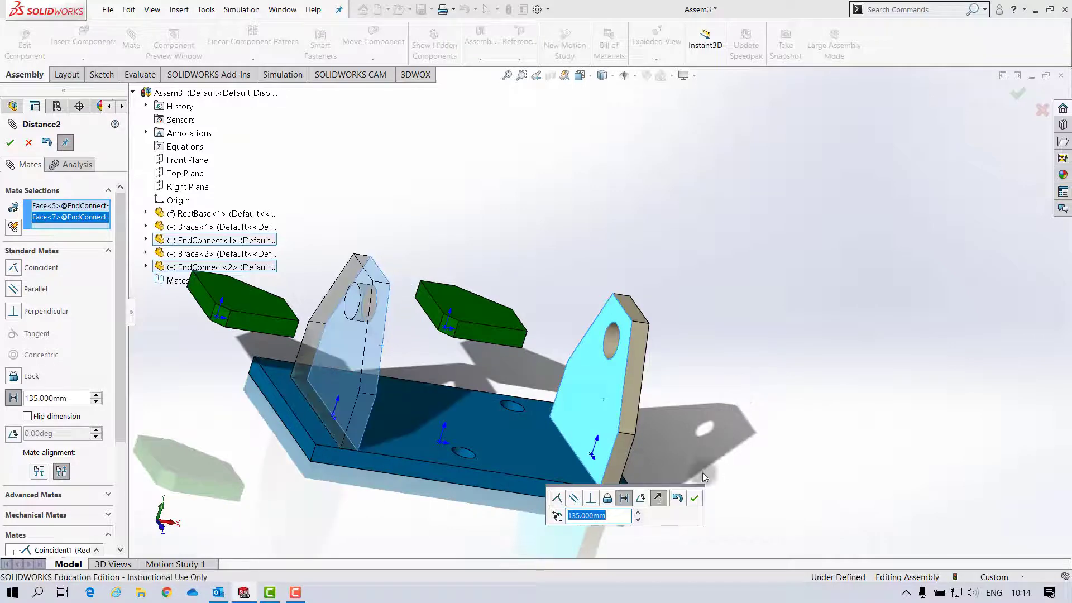
left_click(695, 498)
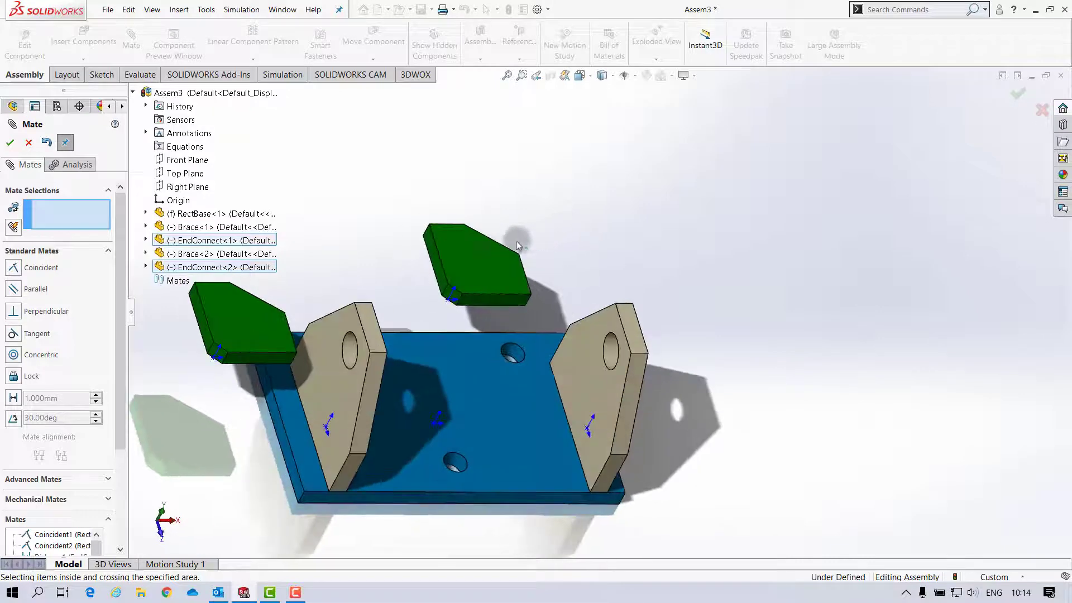
mouse_move(448, 266)
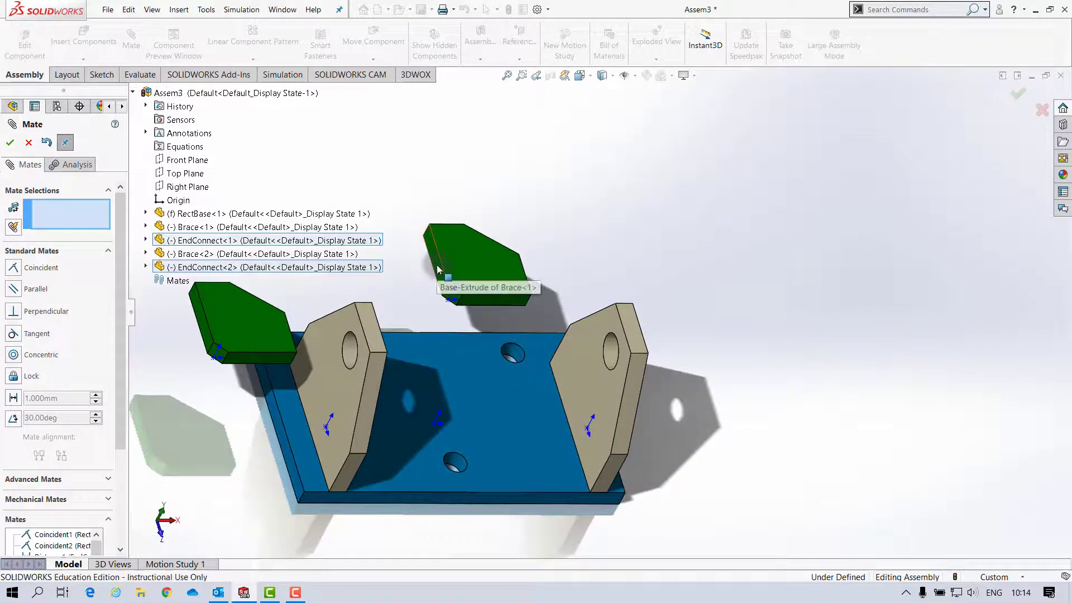
Mate the first brace flat against the end bracket's inner face with flipped alignment, standing on the plate.
left_click(476, 263)
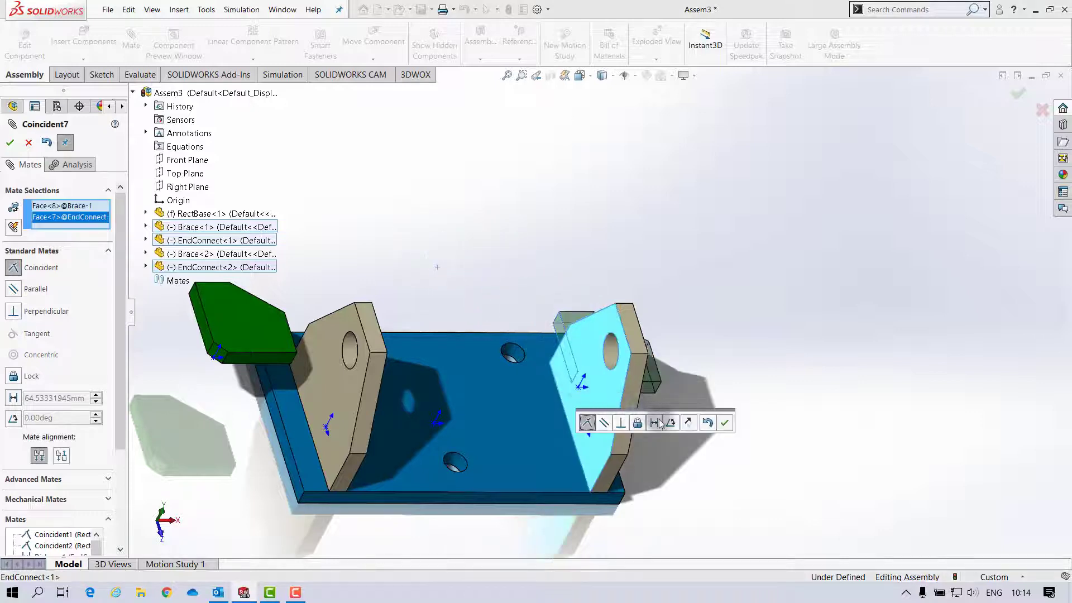
left_click(688, 422)
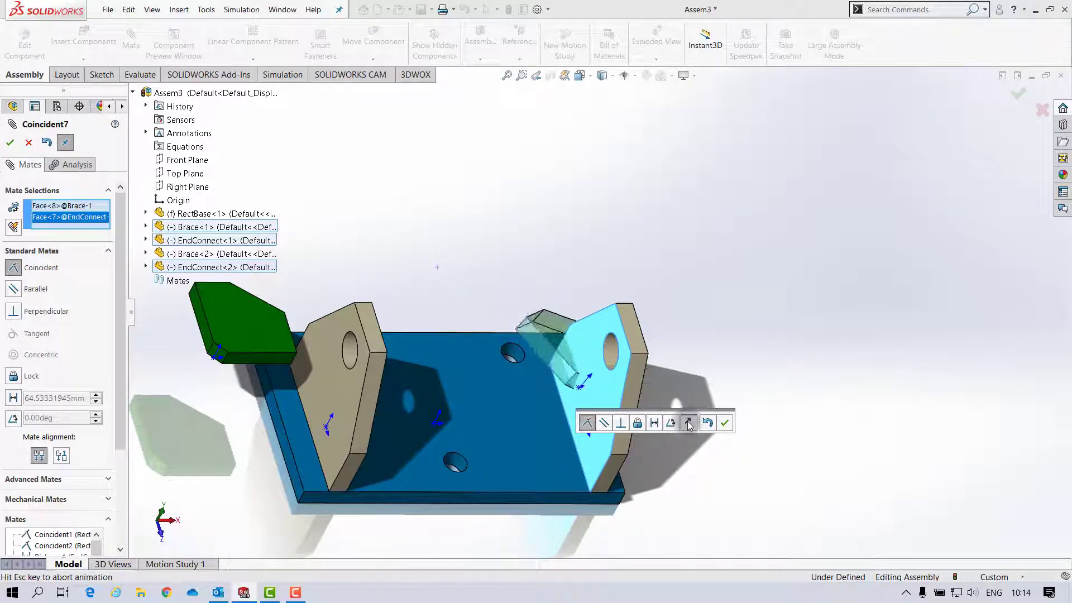
left_click(725, 423)
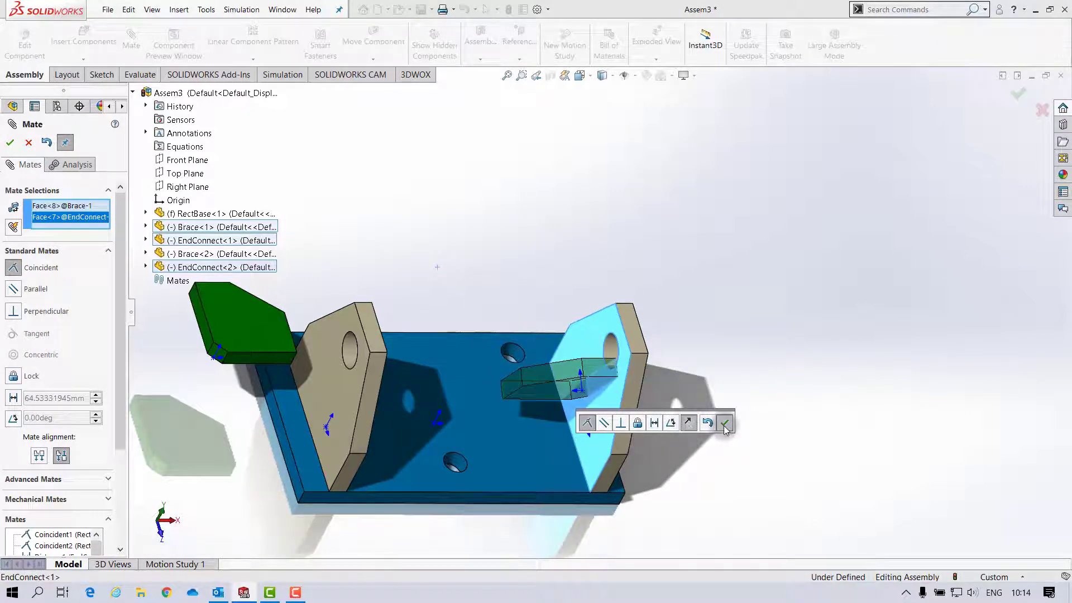
left_click(724, 423)
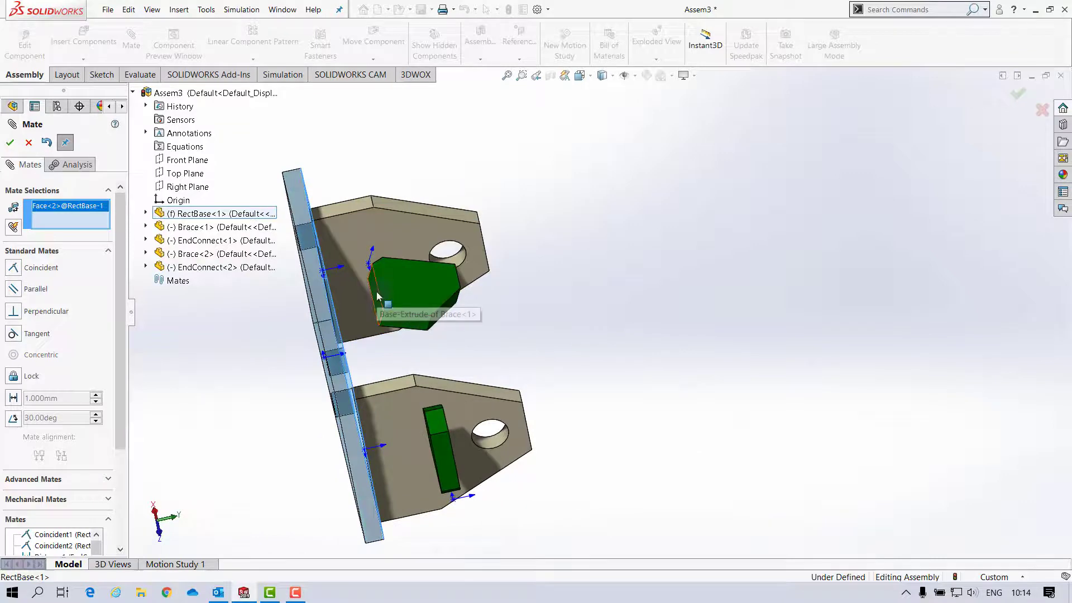
left_click(376, 298)
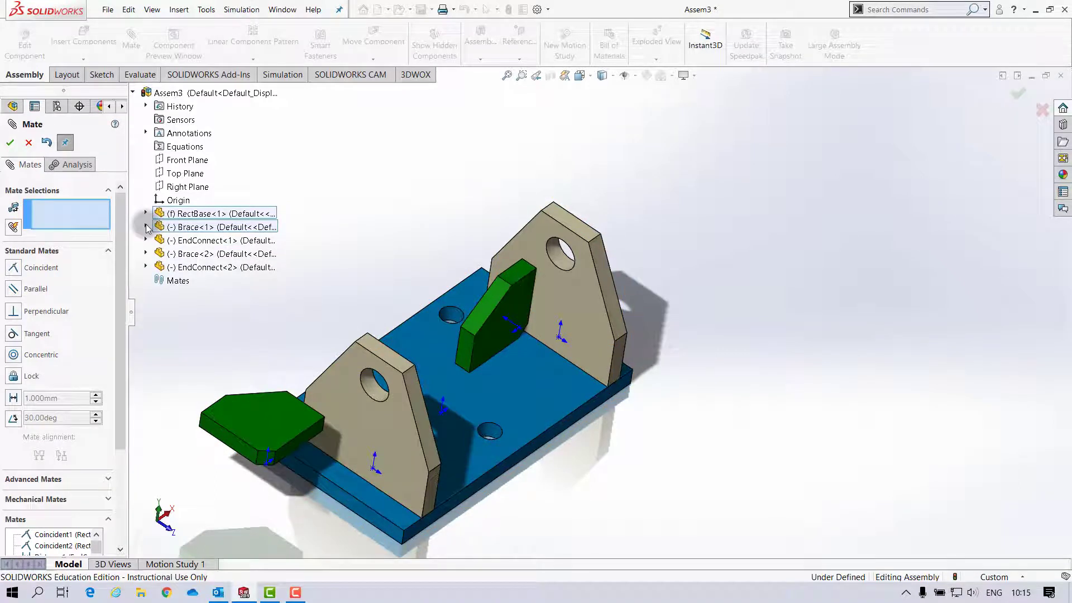
Centre Brace<1> on EndConnect<1> by mating the brace's Top plane coincident with the bracket's Right plane.
left_click(146, 226)
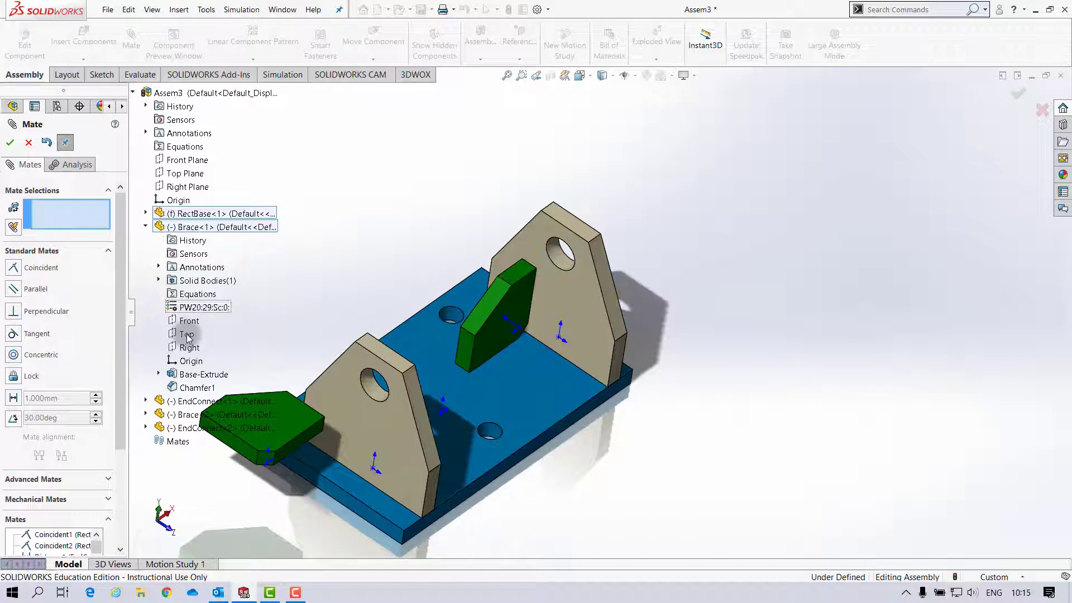
left_click(146, 401)
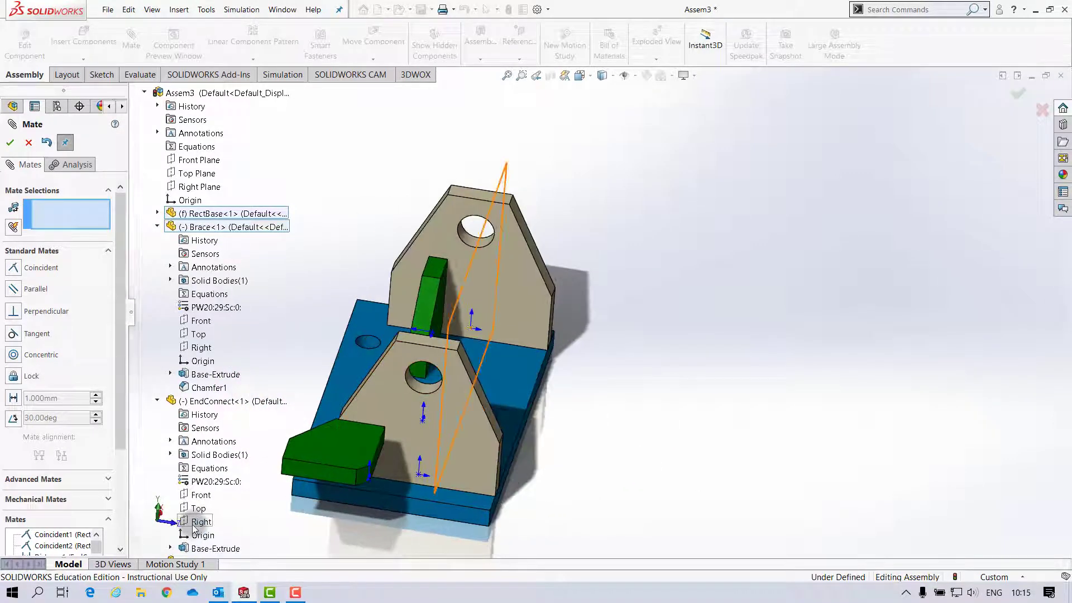
left_click(202, 521)
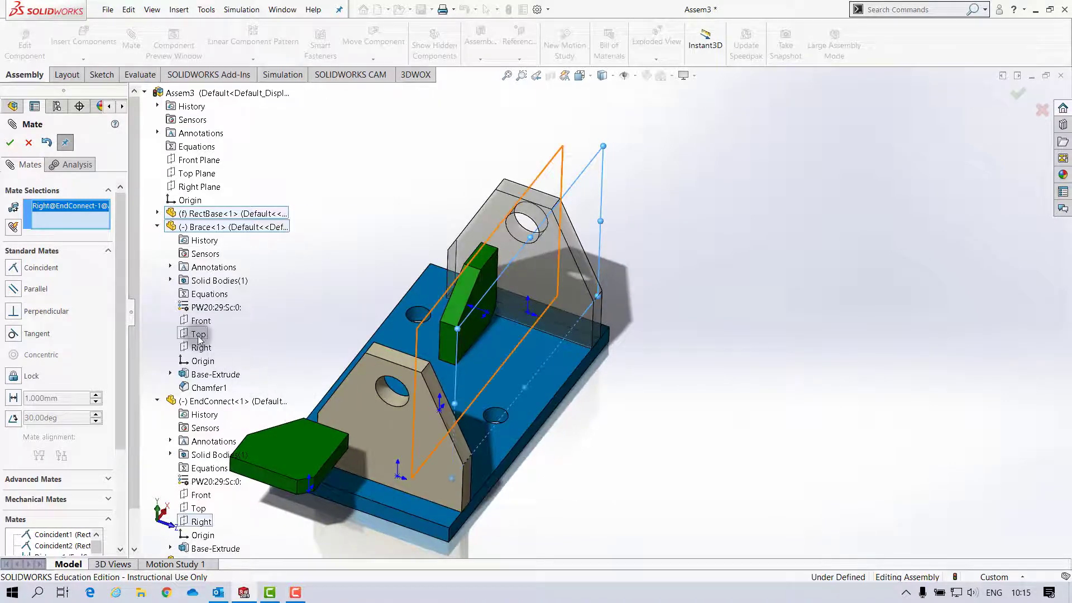
left_click(200, 334)
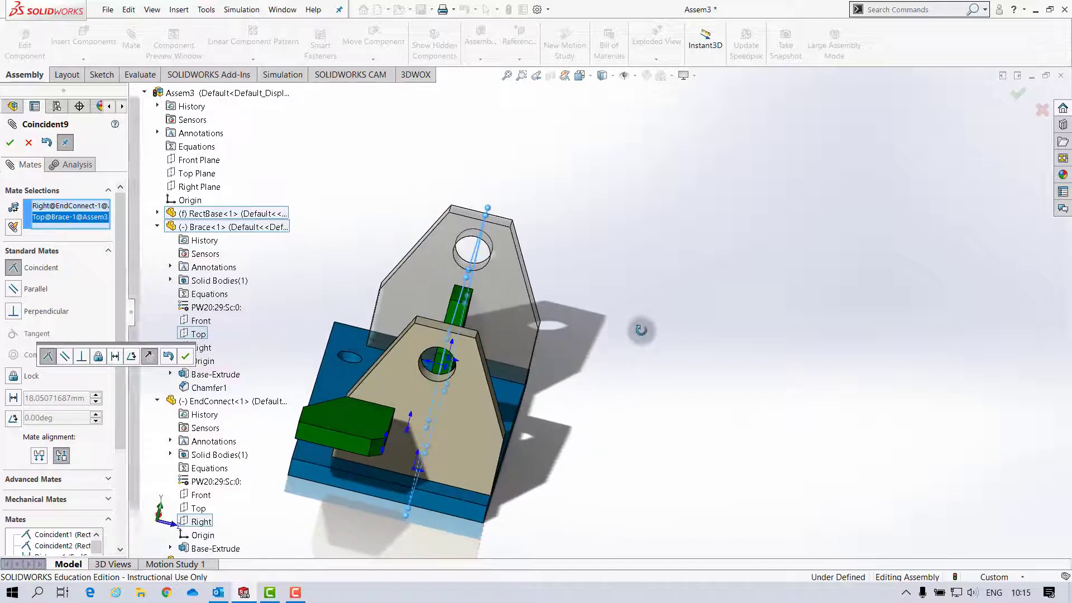
left_click(185, 356)
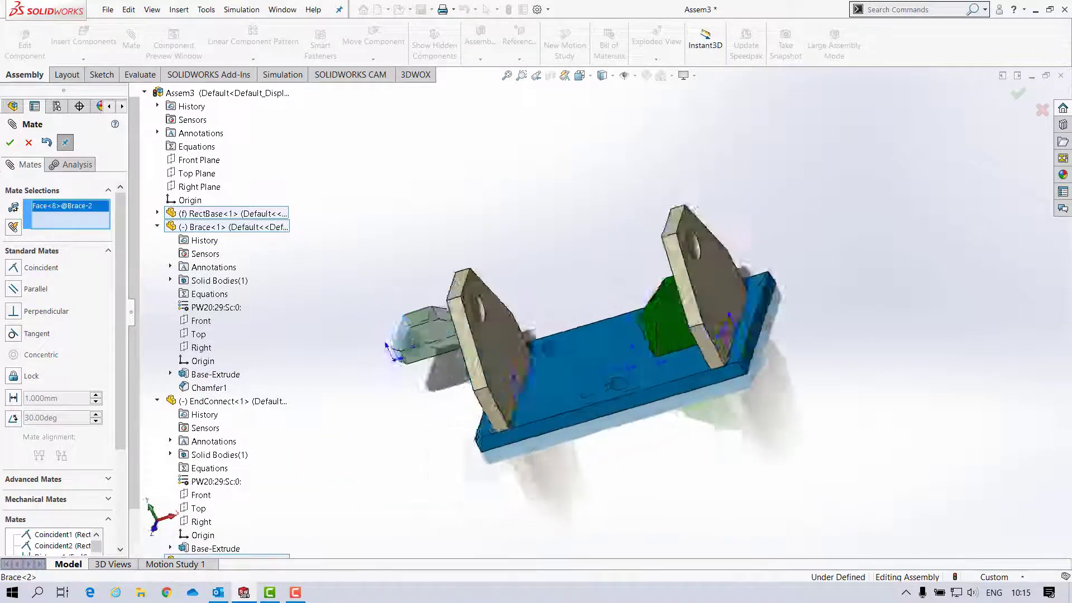
Mate the Brace<2> face coincident to EndConnect<2>'s inner face.
left_click(506, 345)
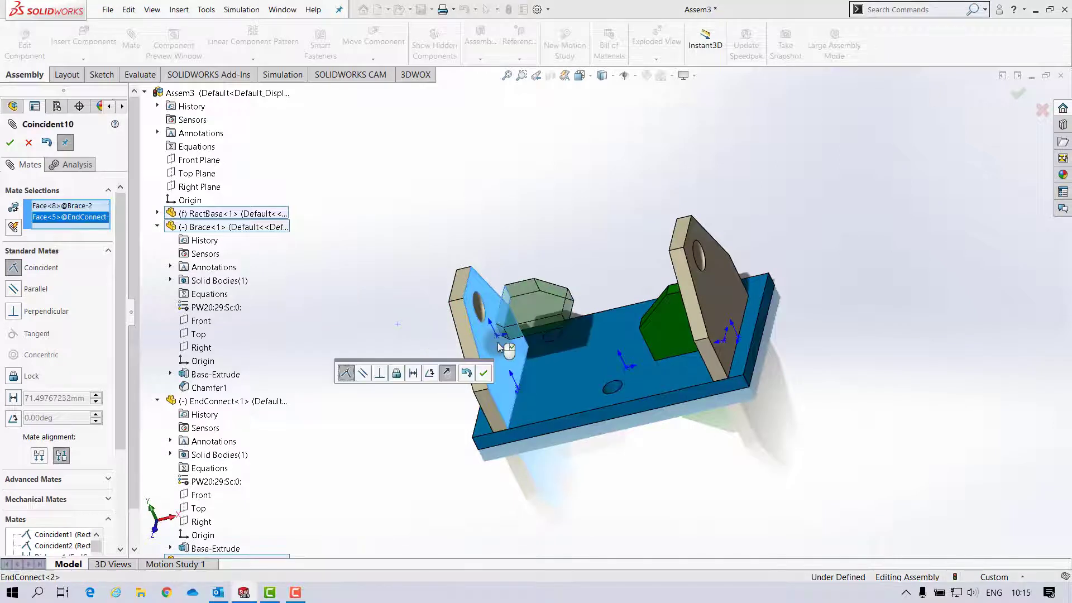
left_click(484, 373)
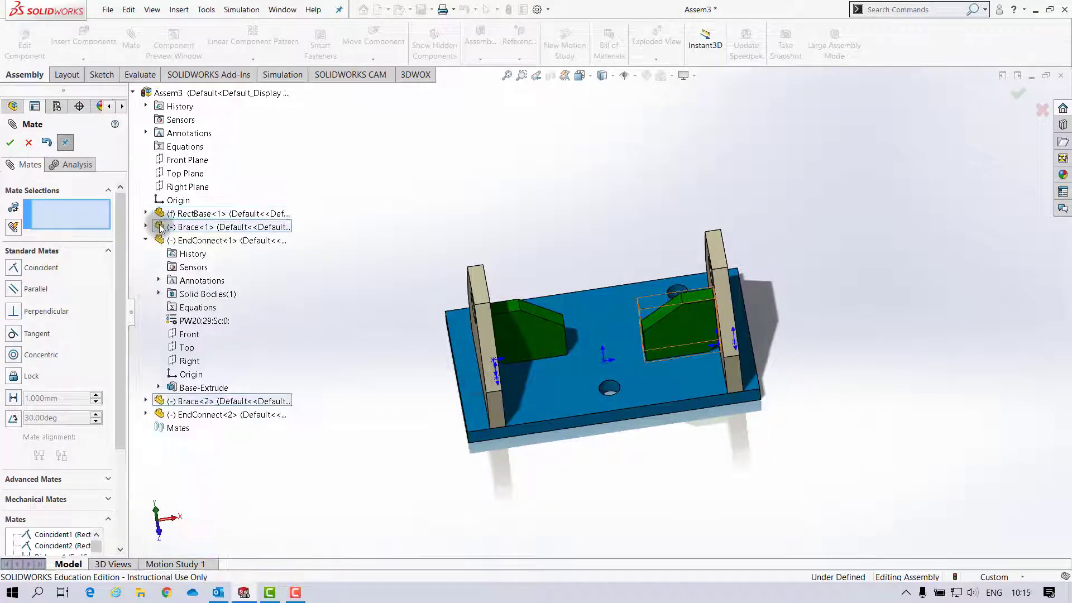
Collapse EndConnect<1> and expand Brace<2> and EndConnect<2> in the flyout tree.
left_click(144, 241)
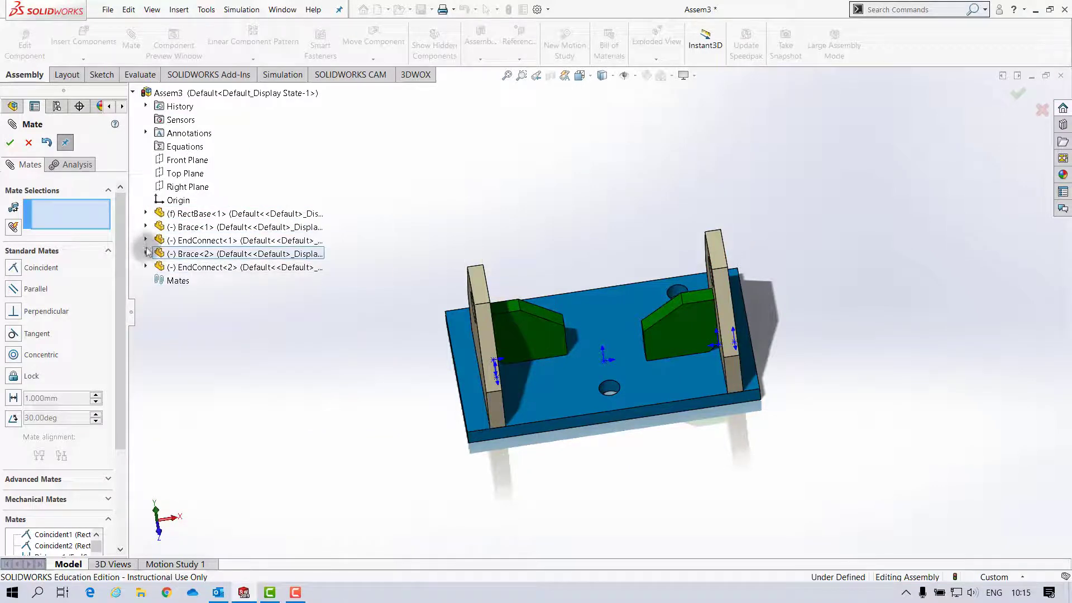
left_click(145, 253)
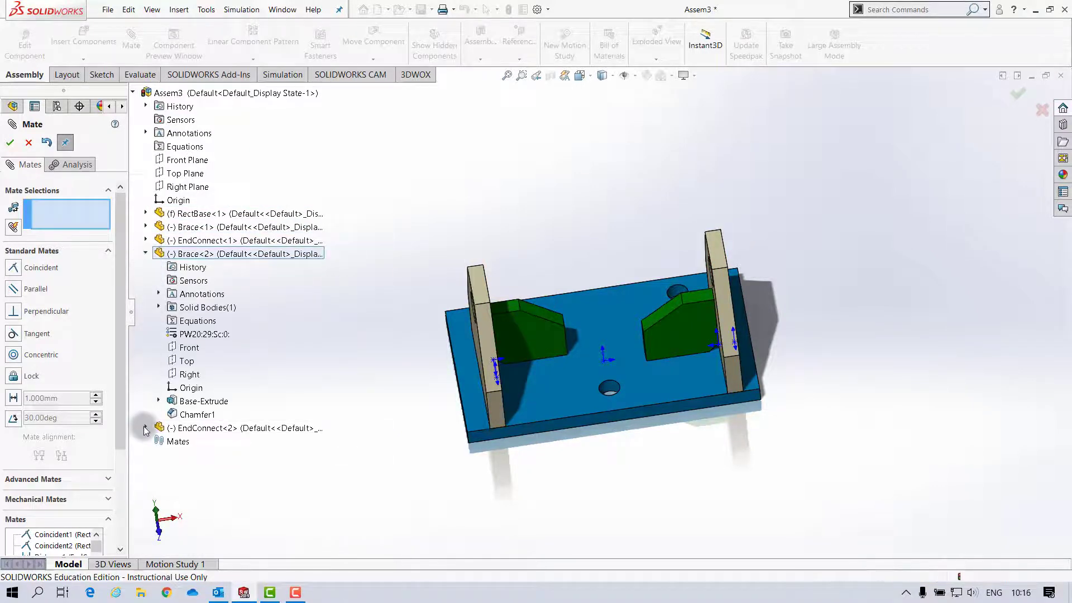
left_click(146, 429)
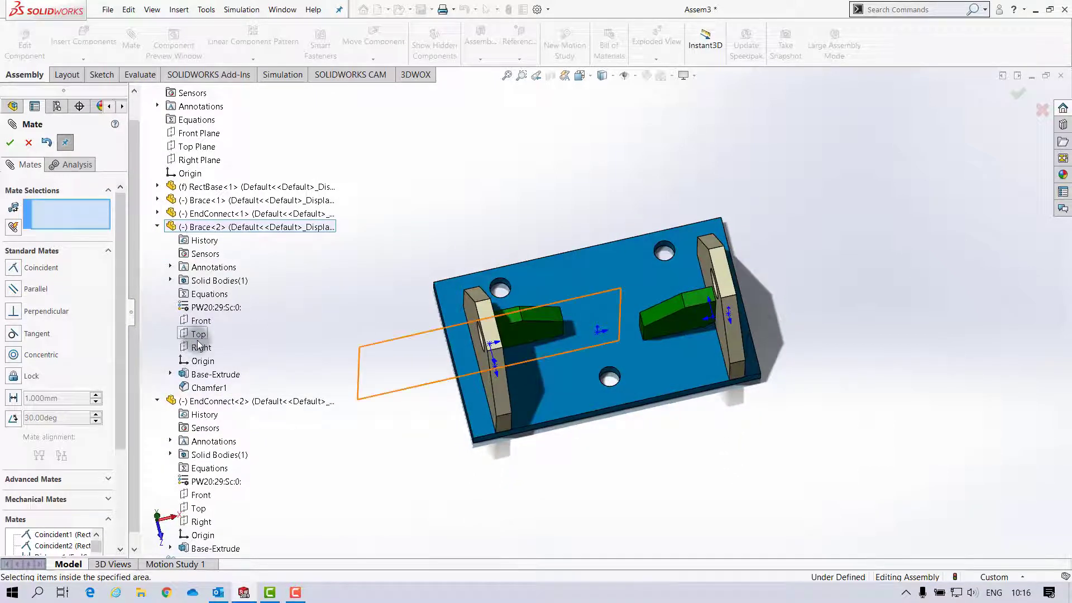
Select Brace<2> Top plane and EndConnect<2> Right plane for a coincident mate.
left_click(201, 347)
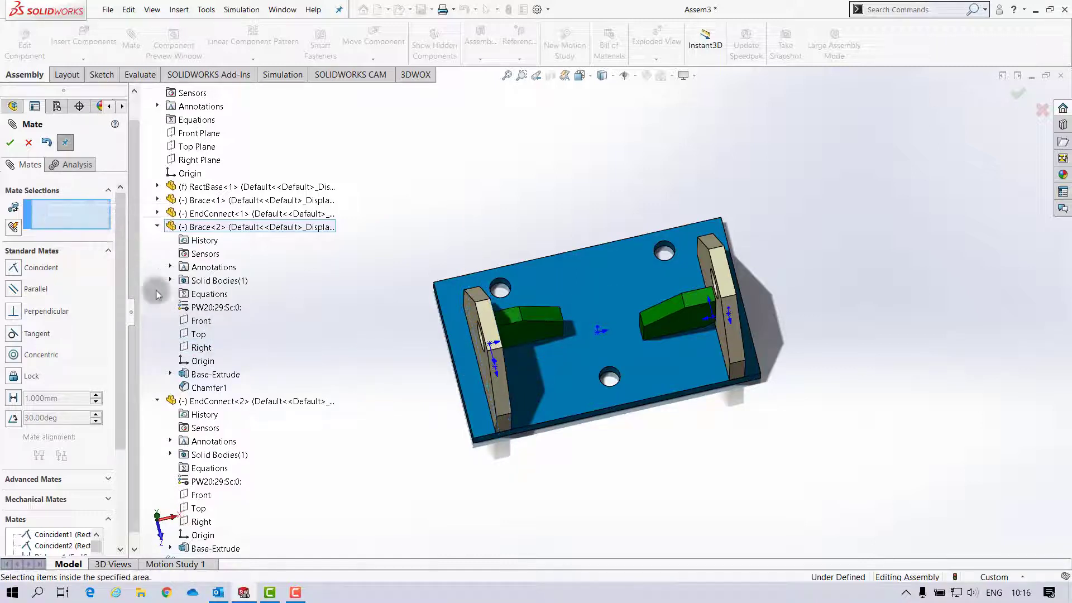
left_click(200, 334)
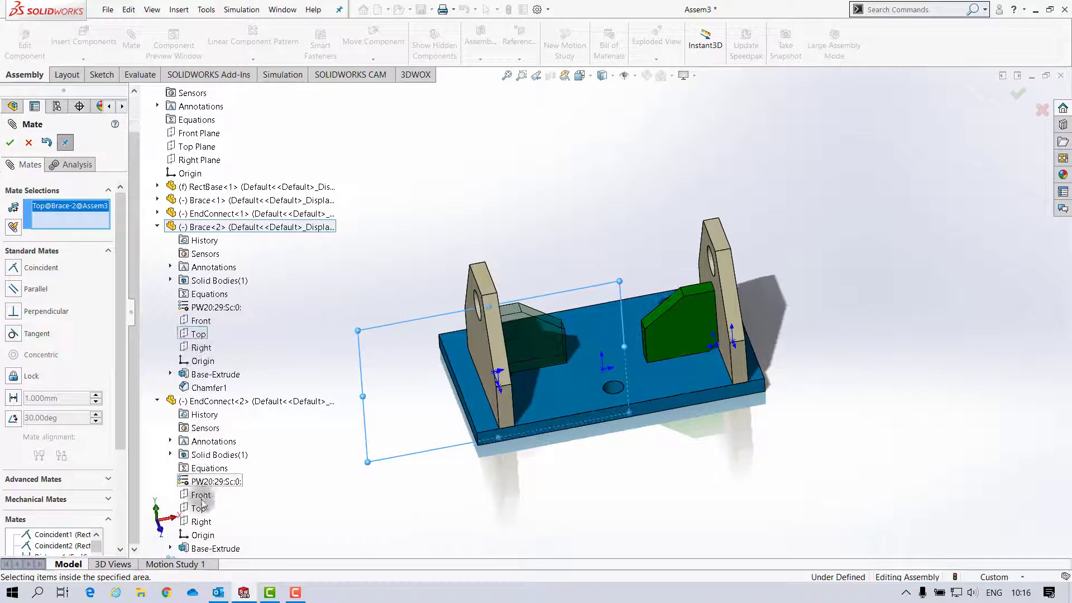
left_click(201, 509)
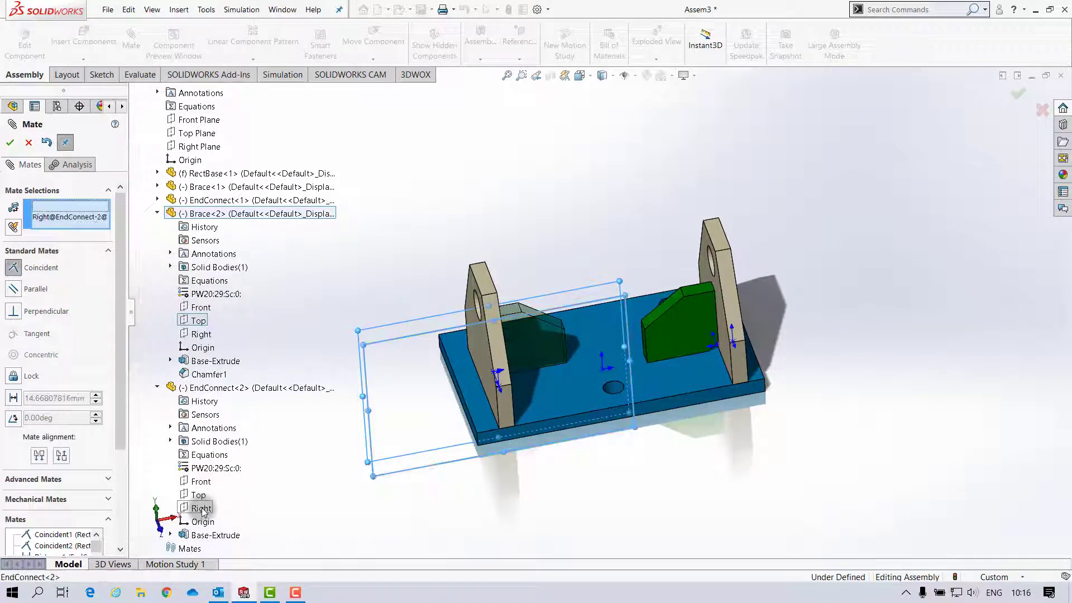